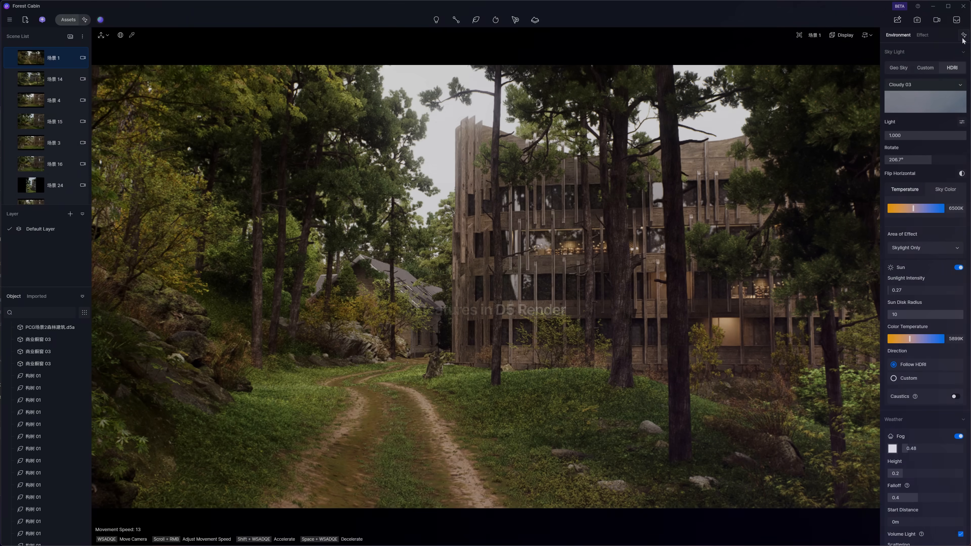
Load forest_01.jpg as the AI Atmosphere Match reference and generate a matching atmosphere
{"action": "left_click", "coordinate": [963, 35]}
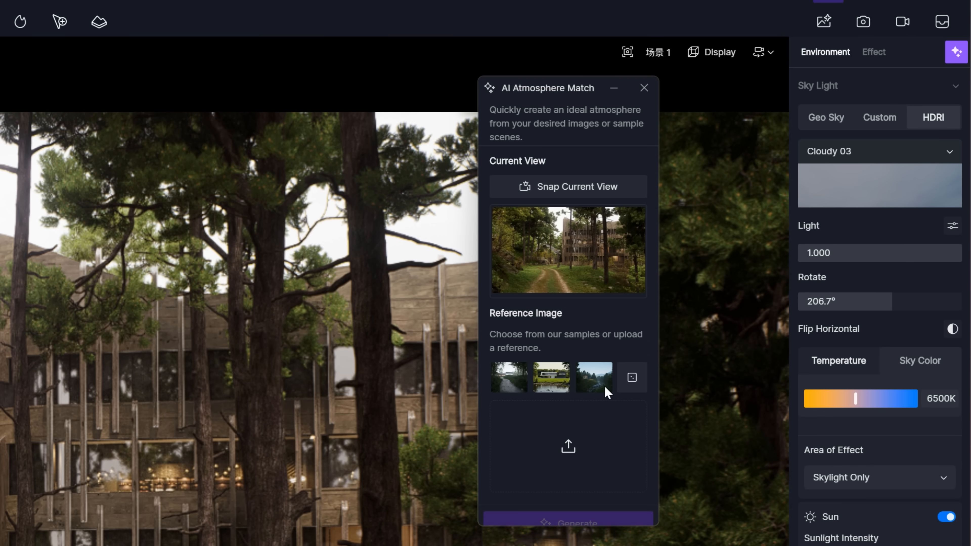
{"action": "left_click", "coordinate": [567, 446]}
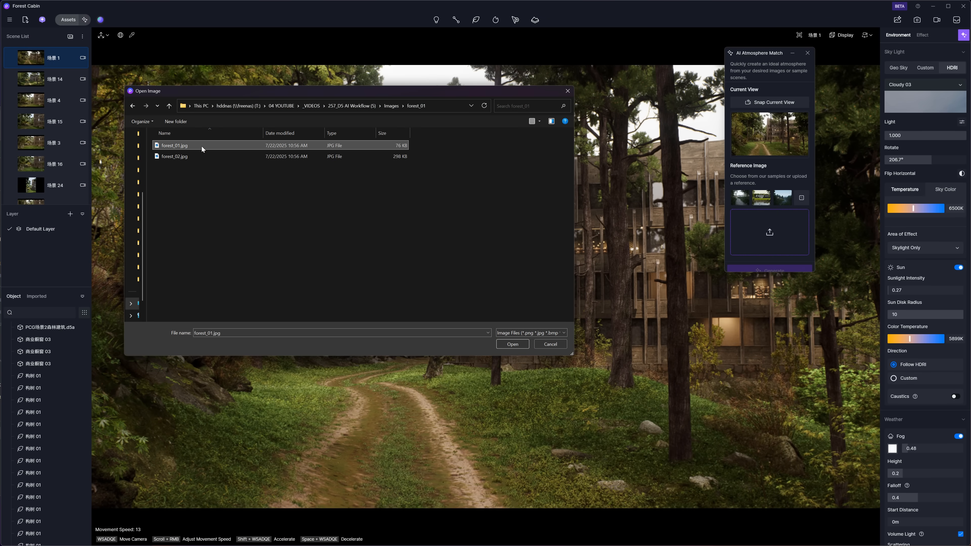
{"action": "left_click", "coordinate": [511, 344]}
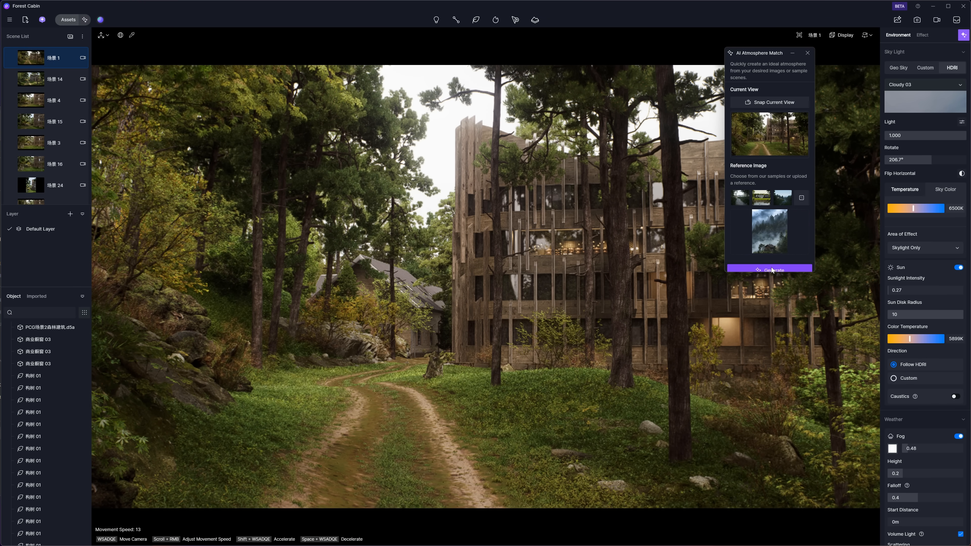
{"action": "left_click", "coordinate": [769, 269]}
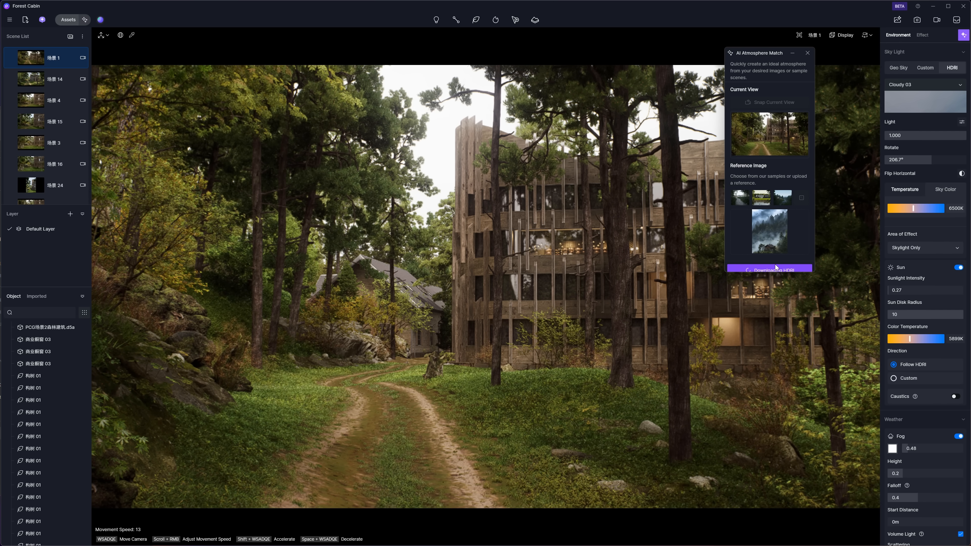
Apply the matched misty atmosphere and compare its strength at 60, 100 and back to 50
{"action": "left_click", "coordinate": [770, 269]}
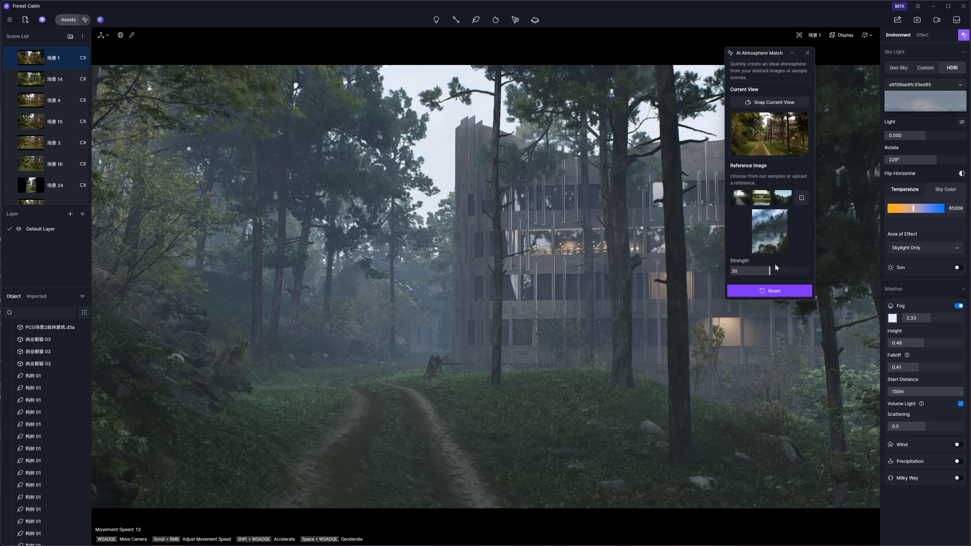
{"action": "left_click_drag", "start_coordinate": [750, 271], "coordinate": [771, 271]}
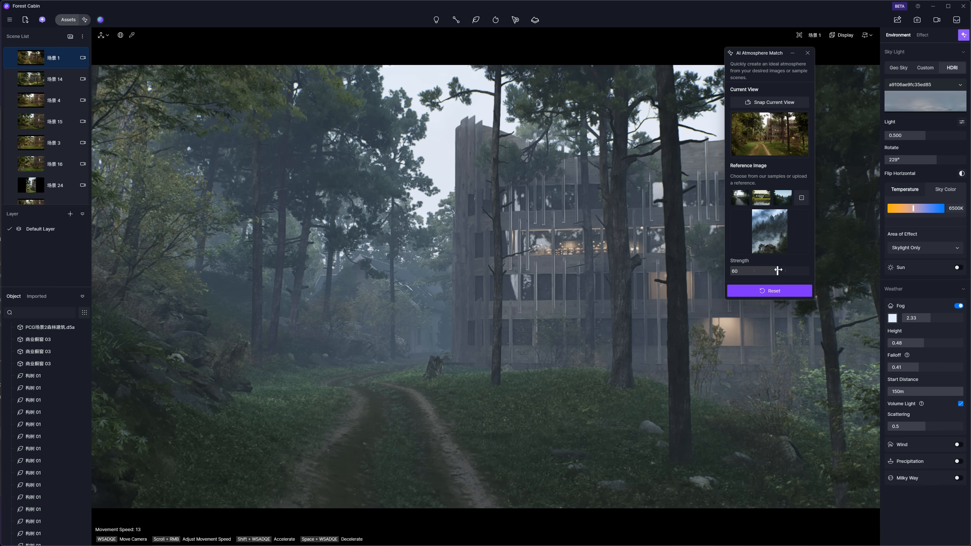
{"action": "left_click_drag", "start_coordinate": [774, 271], "coordinate": [809, 270]}
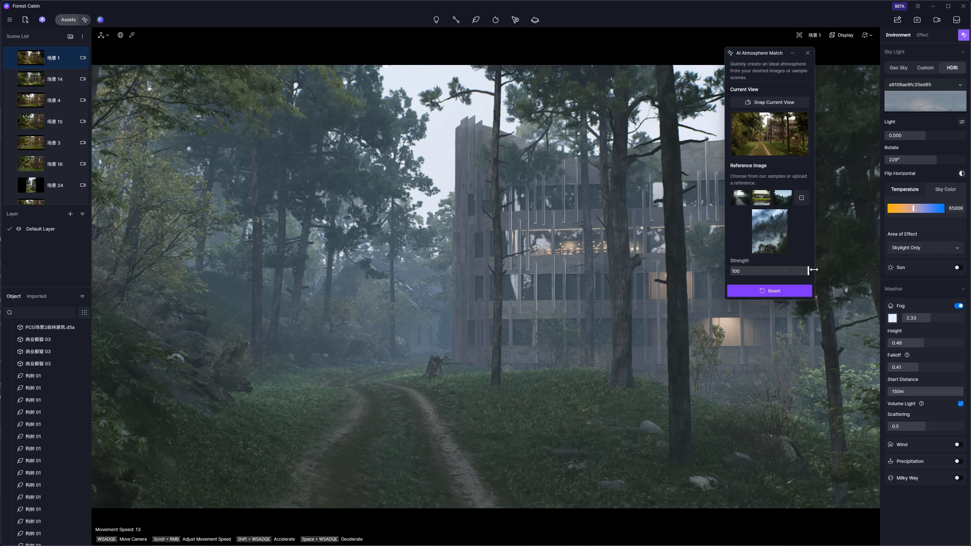
{"action": "left_click_drag", "start_coordinate": [809, 270], "coordinate": [770, 271]}
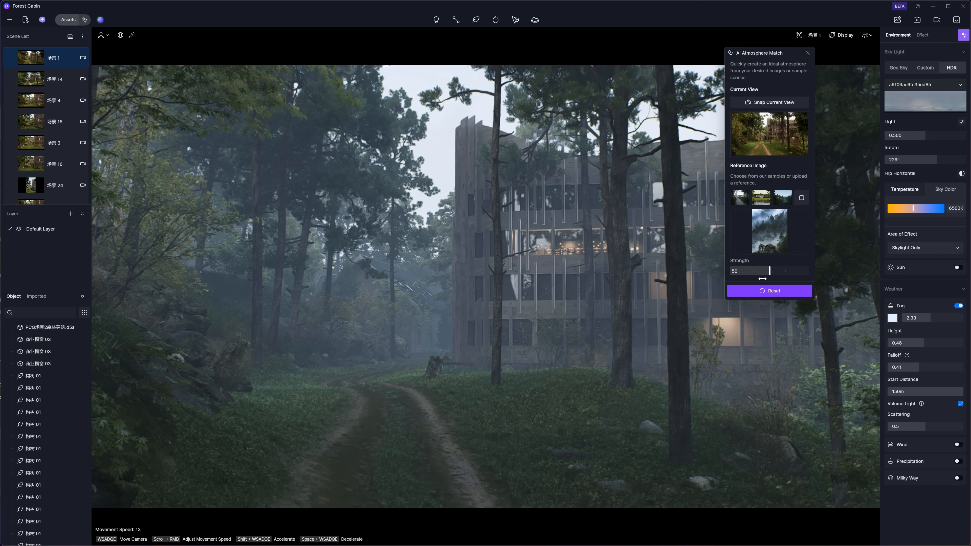
{"action": "left_click_drag", "start_coordinate": [770, 271], "coordinate": [753, 271]}
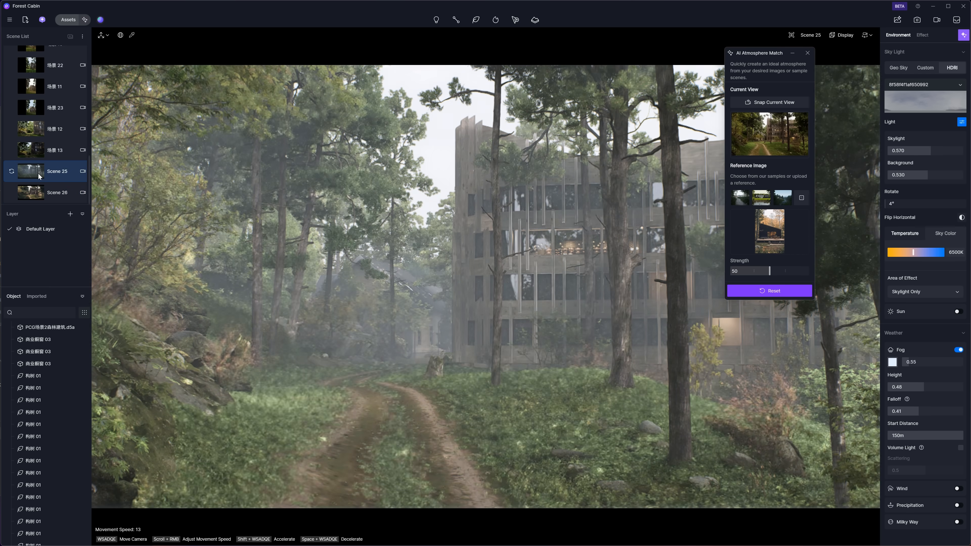
Compare the Scene 26 variant and return to the original sunlit first scene
{"action": "left_click", "coordinate": [57, 192]}
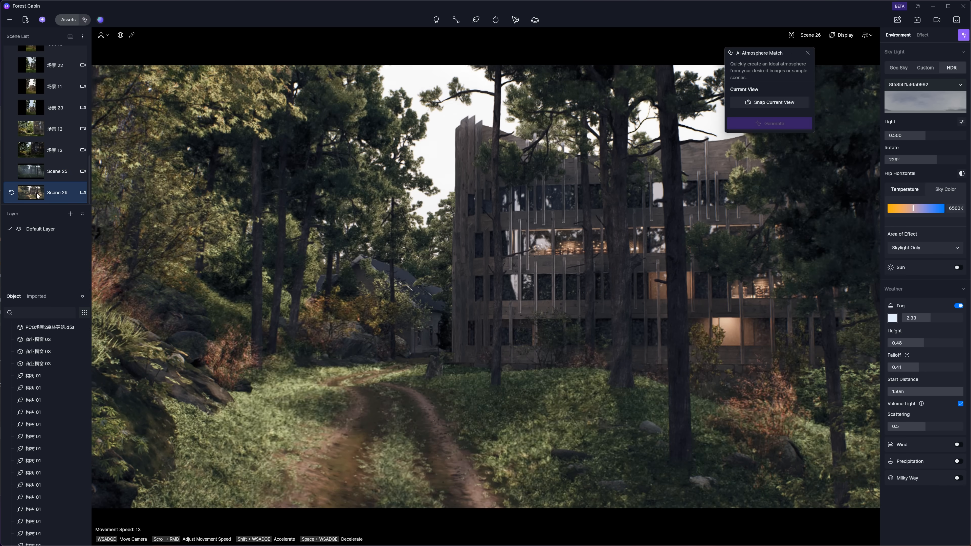
{"action": "left_click", "coordinate": [961, 122]}
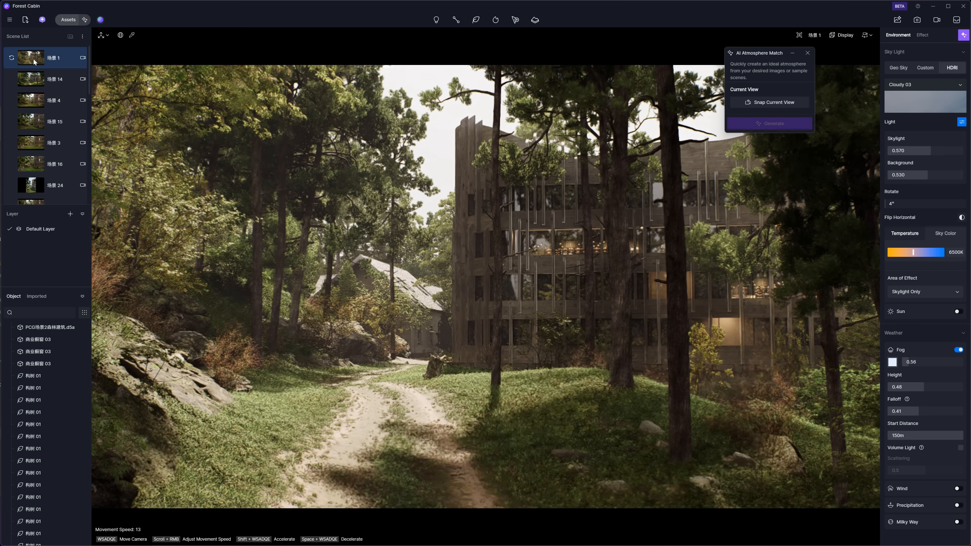
{"action": "left_click", "coordinate": [959, 268]}
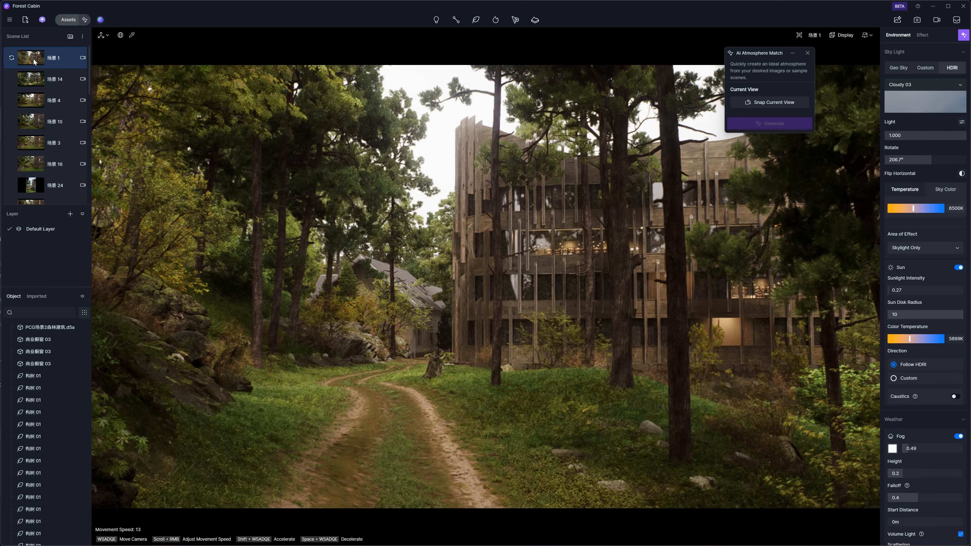
{"action": "left_click", "coordinate": [85, 19]}
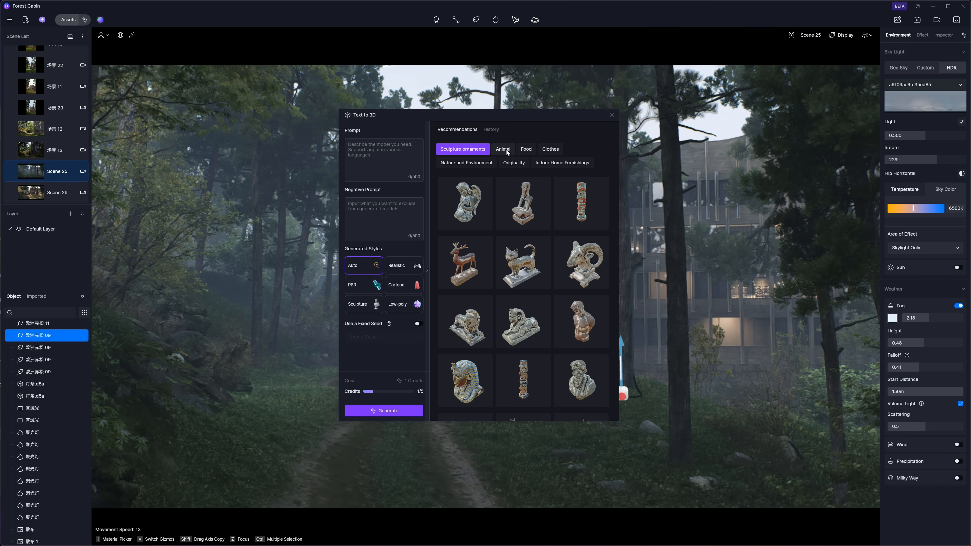
Browse the Food, Clothes and Sculpture ornament example models in Text to 3D
{"action": "left_click", "coordinate": [526, 149]}
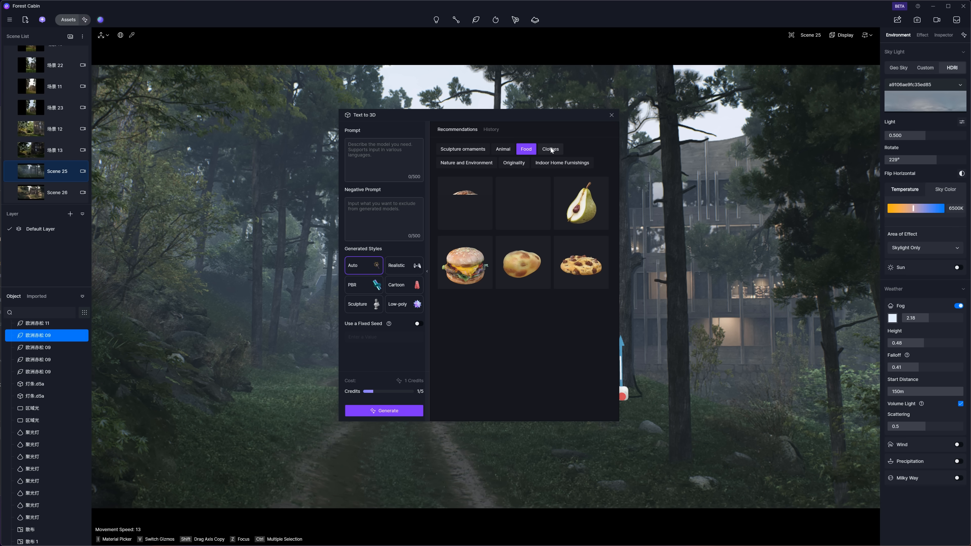
{"action": "left_click", "coordinate": [549, 149]}
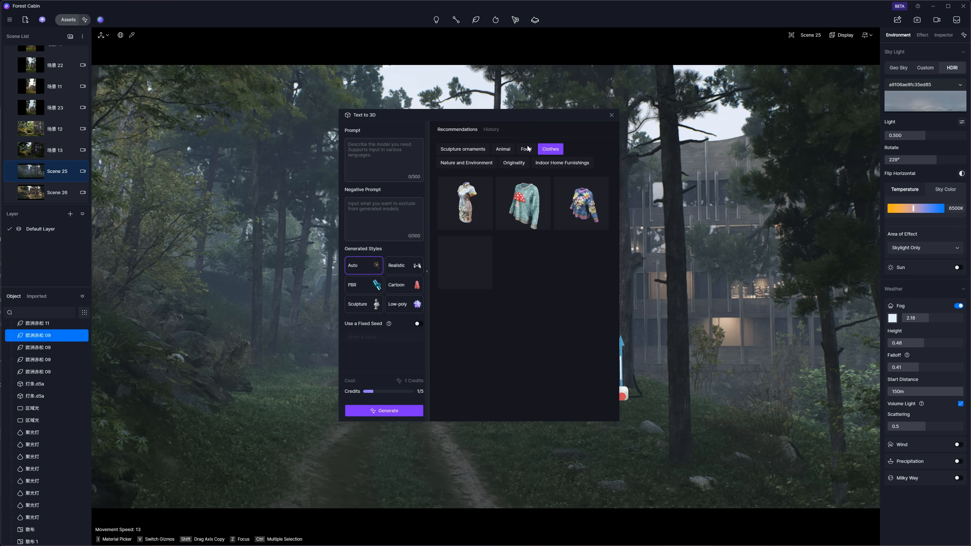
{"action": "left_click", "coordinate": [463, 149]}
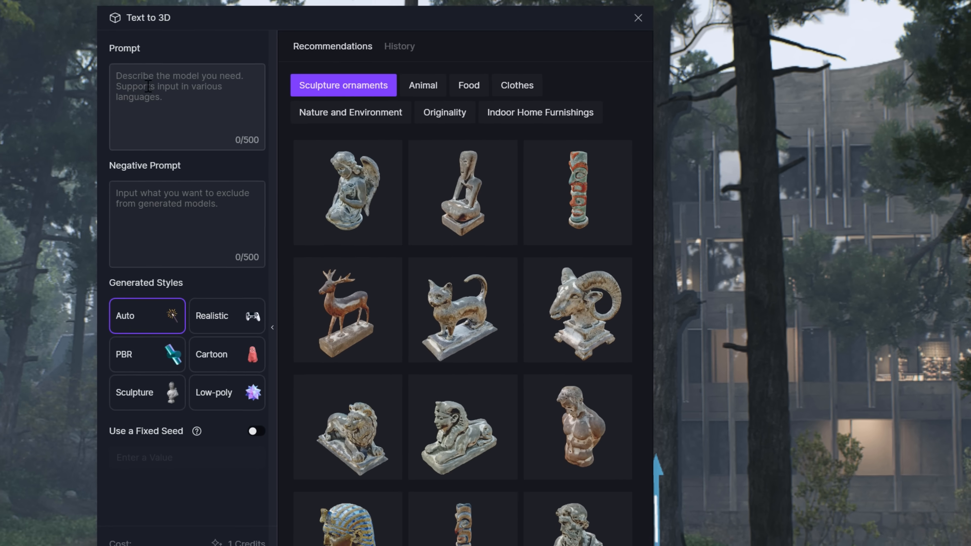
Generate realistic-style 3D models from the prompt 'Deer'
{"action": "type", "text": "D"}
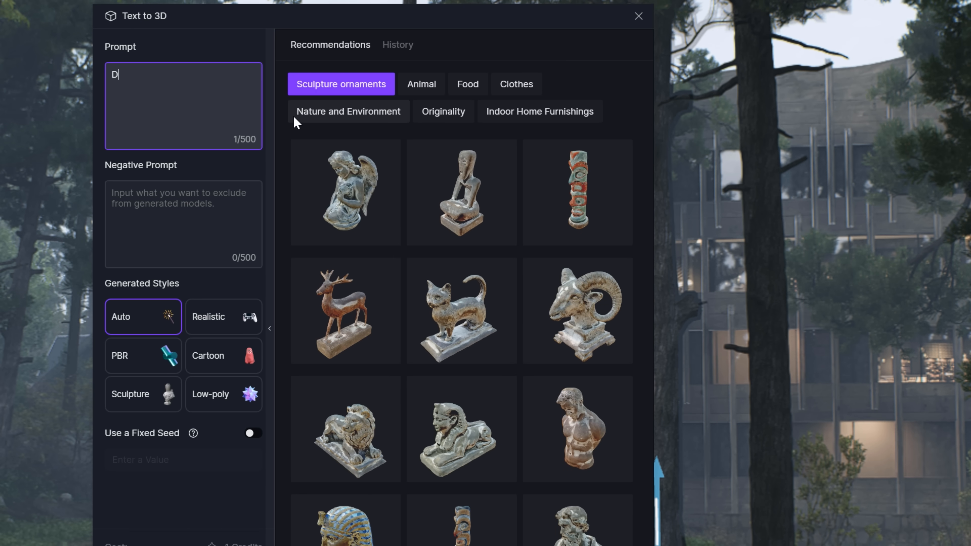
{"action": "type", "text": "eer"}
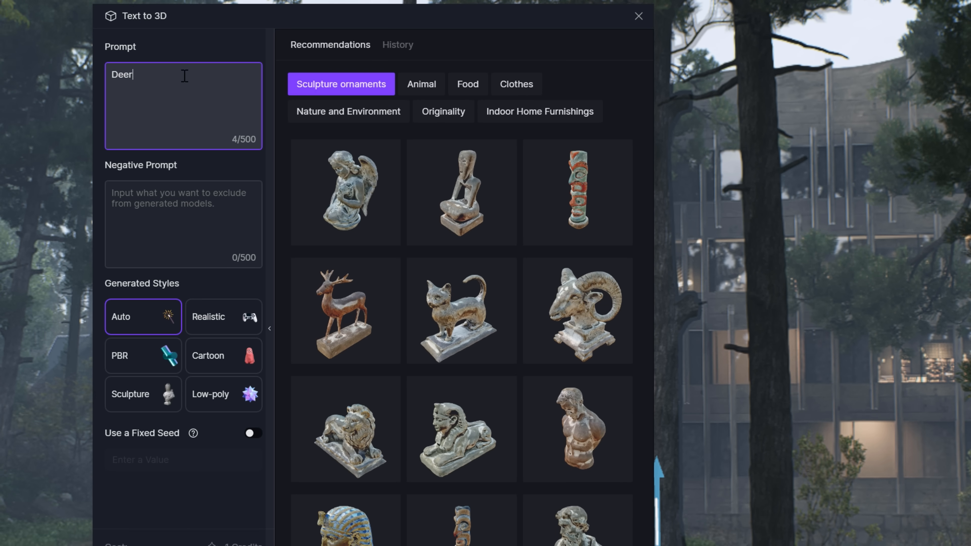
{"action": "left_click", "coordinate": [184, 223]}
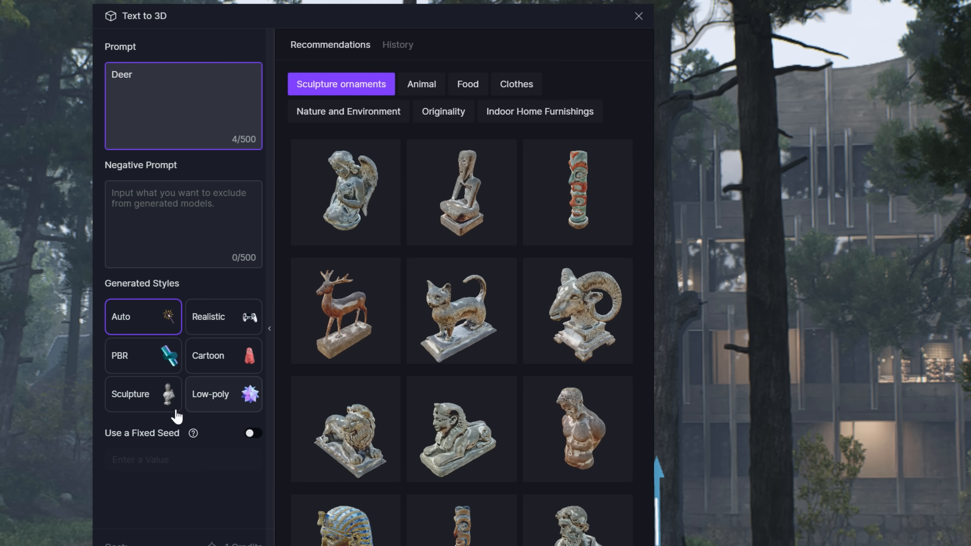
{"action": "mouse_move", "coordinate": [210, 316]}
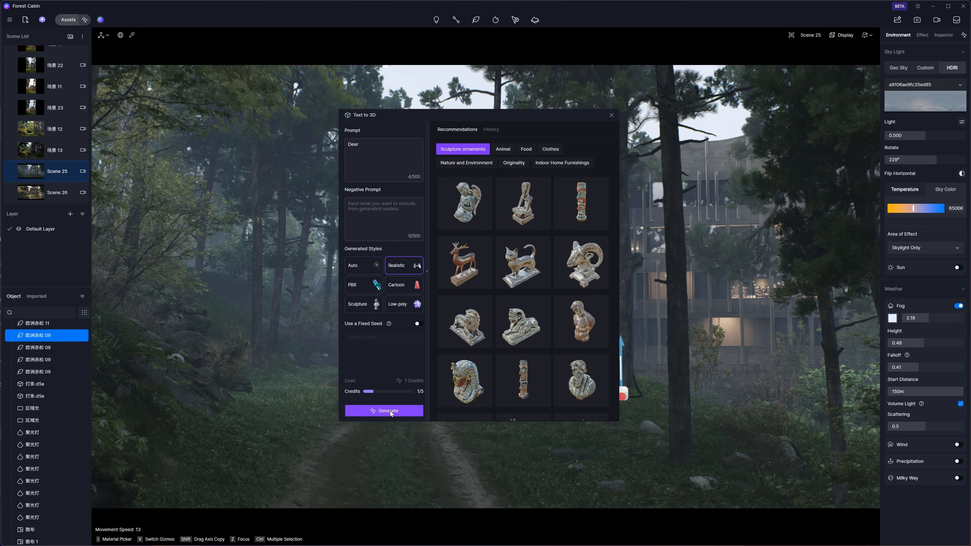
{"action": "left_click", "coordinate": [384, 411]}
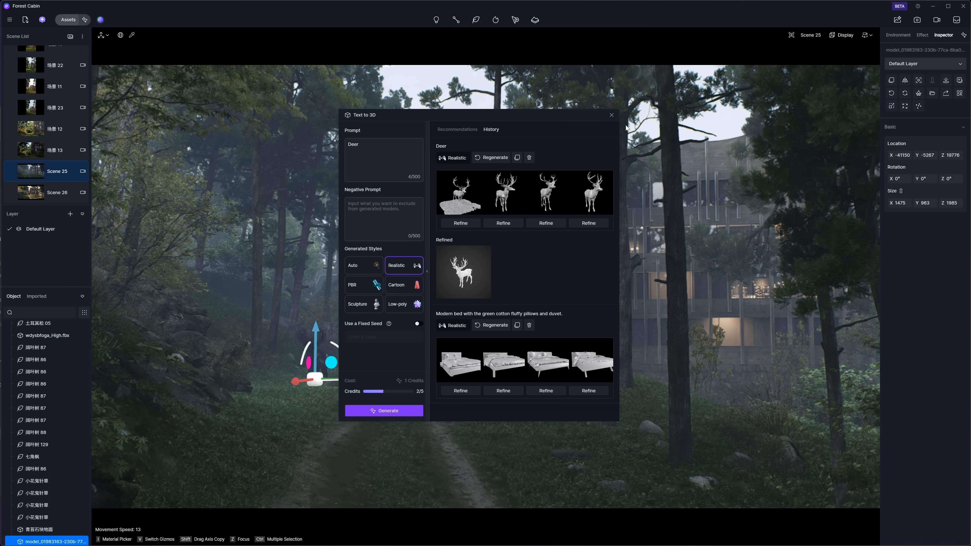
Reopen Text to 3D with a fixed seed 663207123 copied from the Deer generation
{"action": "left_click", "coordinate": [612, 115]}
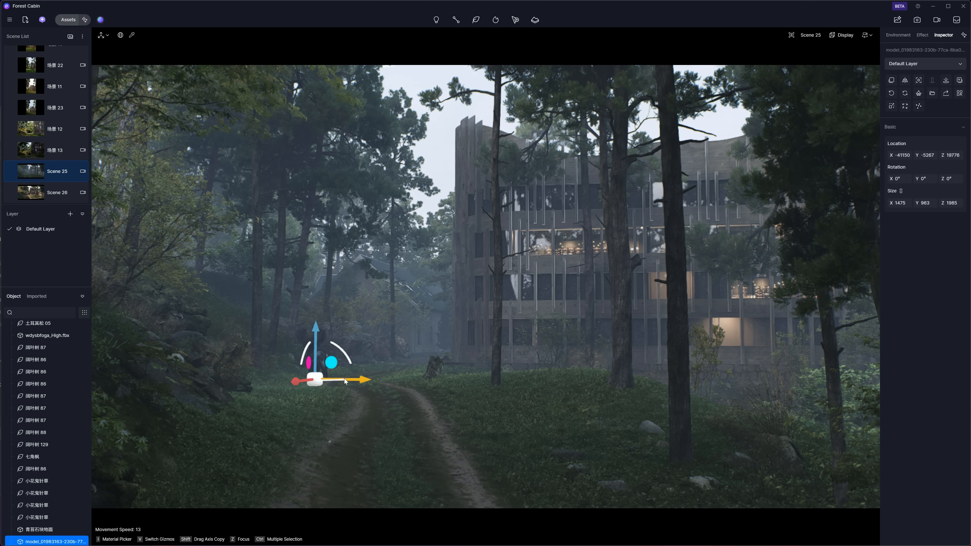
{"action": "left_click_drag", "start_coordinate": [314, 380], "coordinate": [359, 373]}
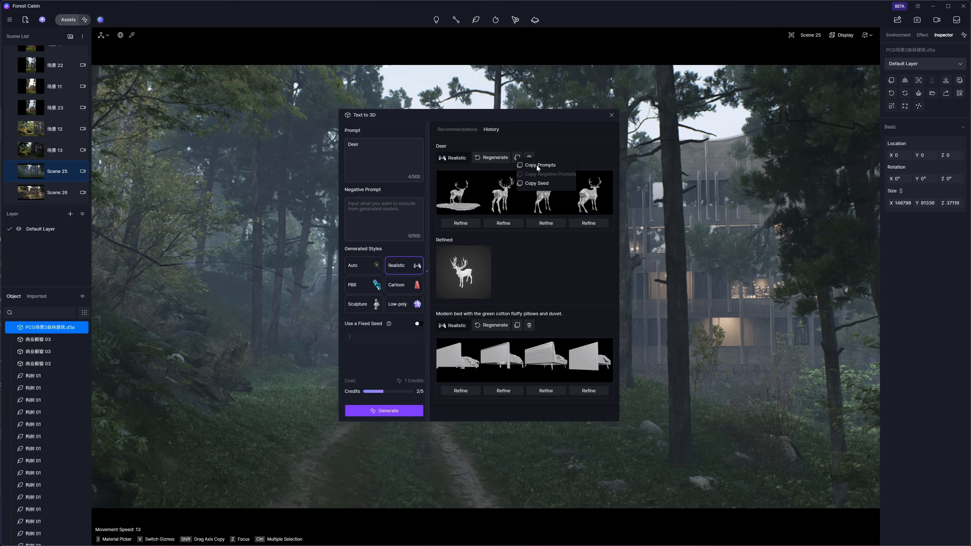
{"action": "left_click", "coordinate": [538, 165]}
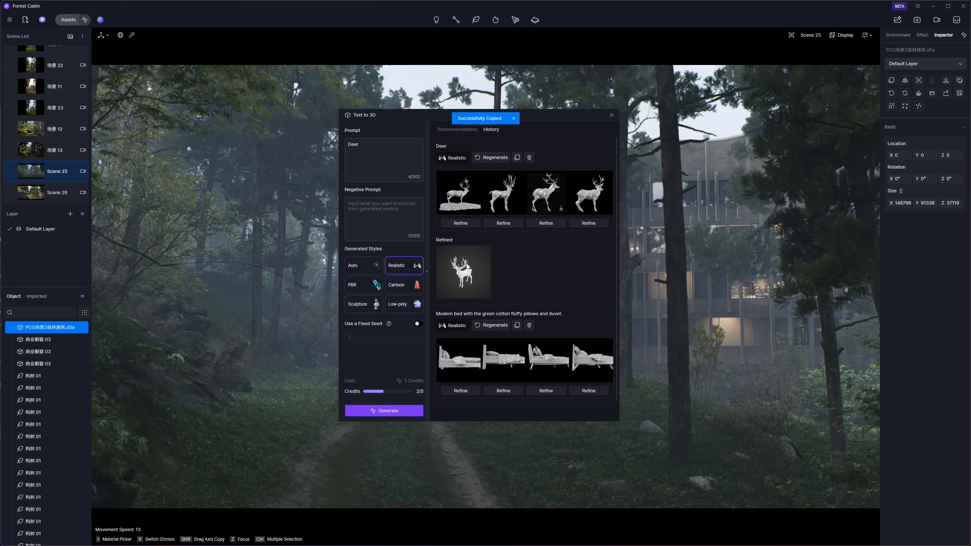
{"action": "left_click", "coordinate": [419, 323]}
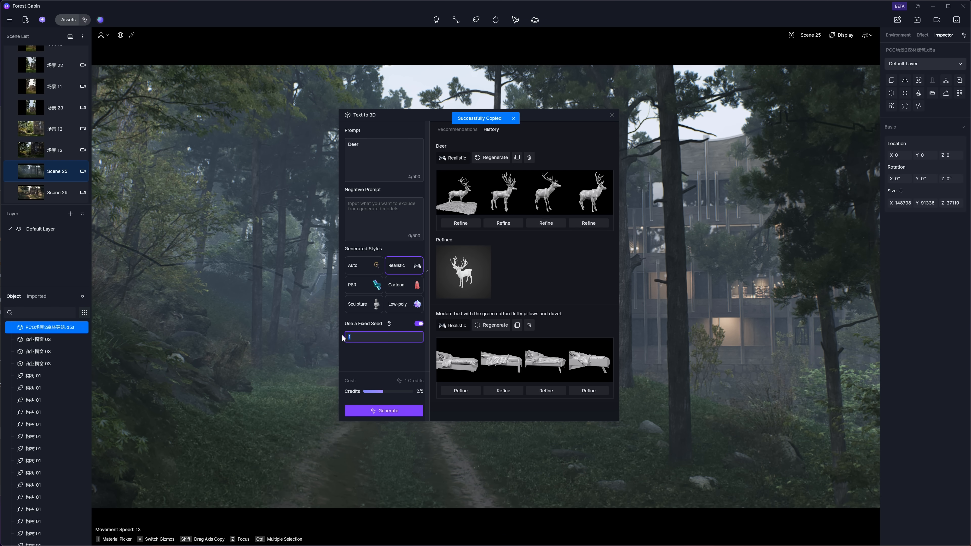
{"action": "type", "text": "663207123"}
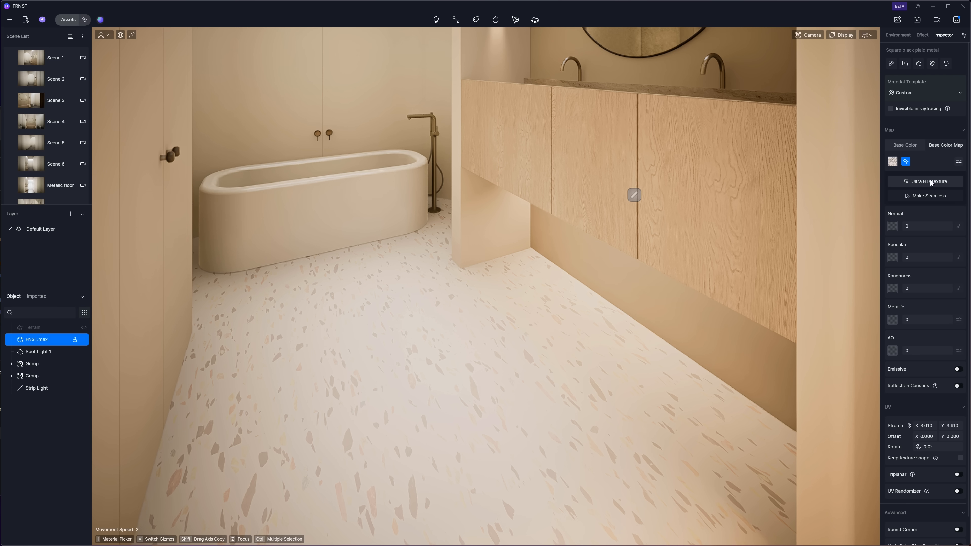
Generate an Ultra HD version of the black plaid metal material's base colour texture
{"action": "left_click", "coordinate": [927, 181]}
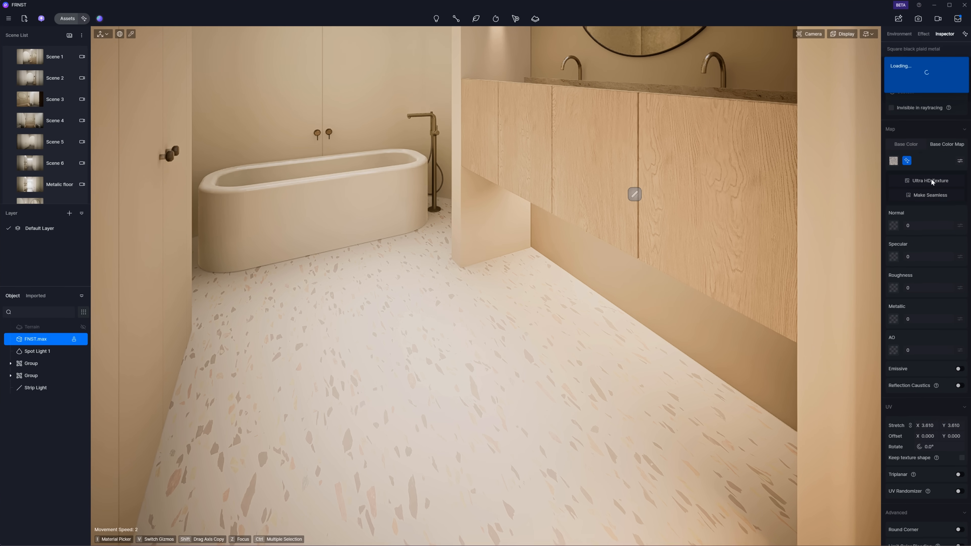
{"action": "left_click", "coordinate": [929, 180]}
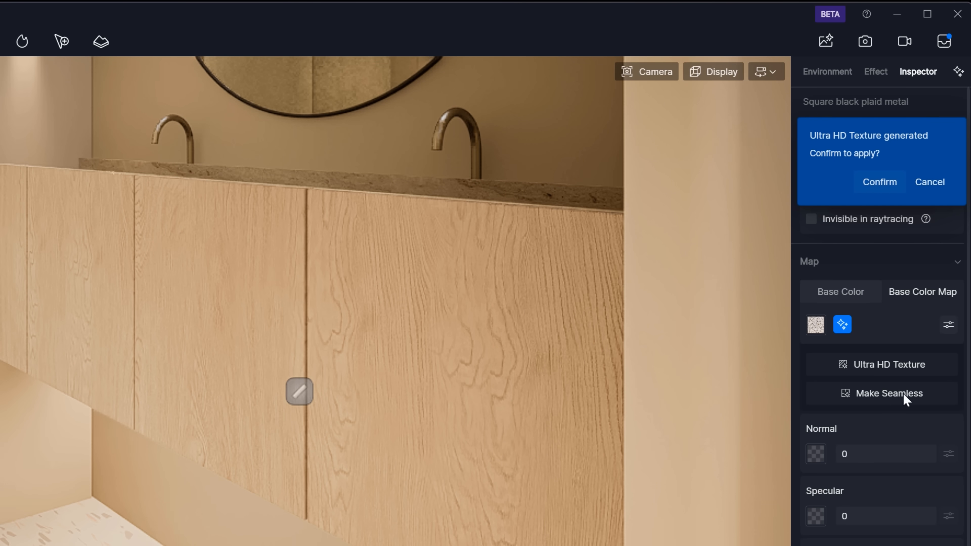
Make the terrazzo floor texture seamless across its horizontal and vertical edges
{"action": "left_click", "coordinate": [888, 394]}
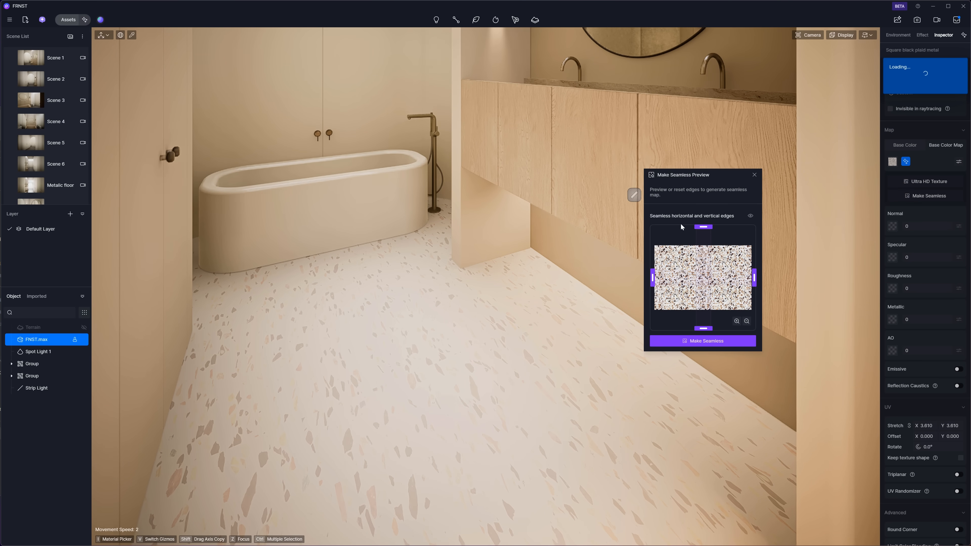
{"action": "mouse_move", "coordinate": [701, 321]}
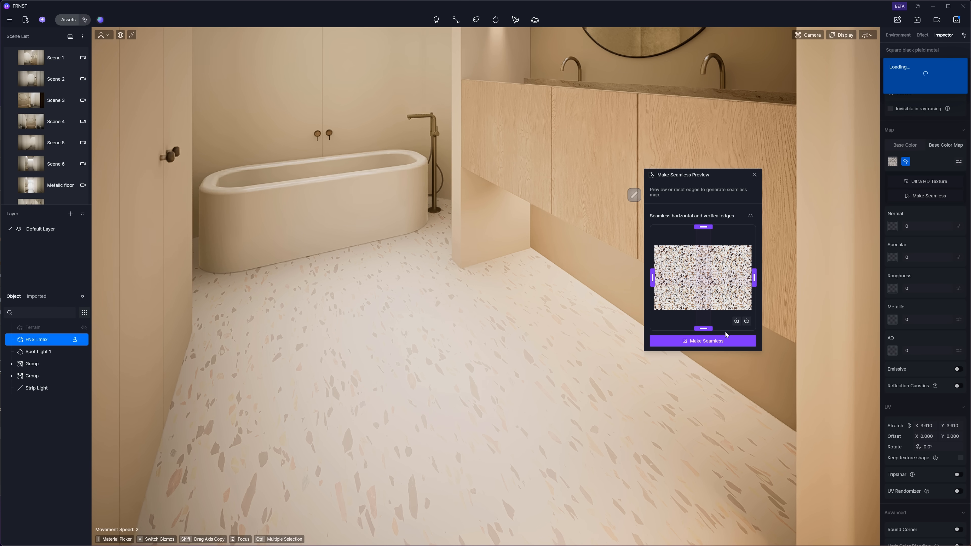
{"action": "left_click", "coordinate": [703, 340]}
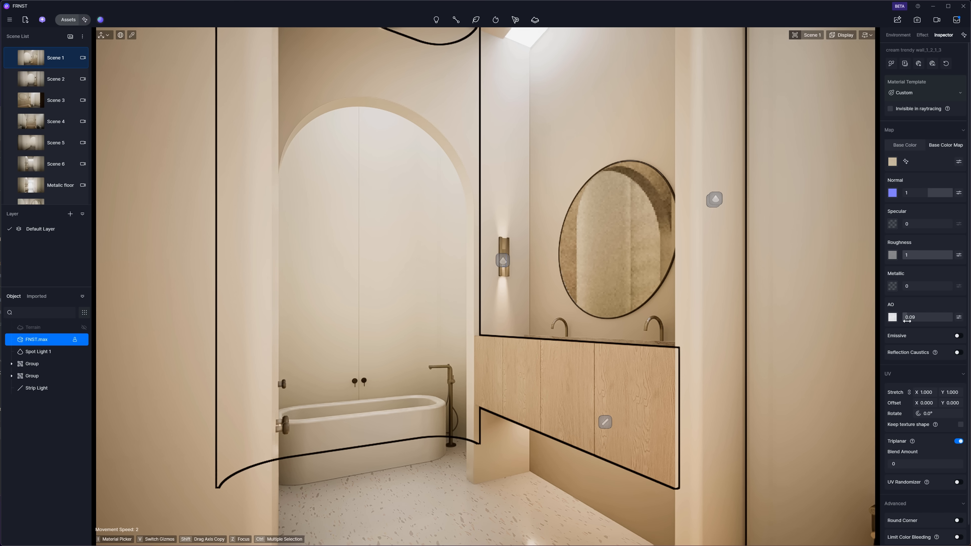
Lower the cream trendy wall material's ambient occlusion to 0.09
{"action": "left_click_drag", "start_coordinate": [930, 193], "coordinate": [914, 193]}
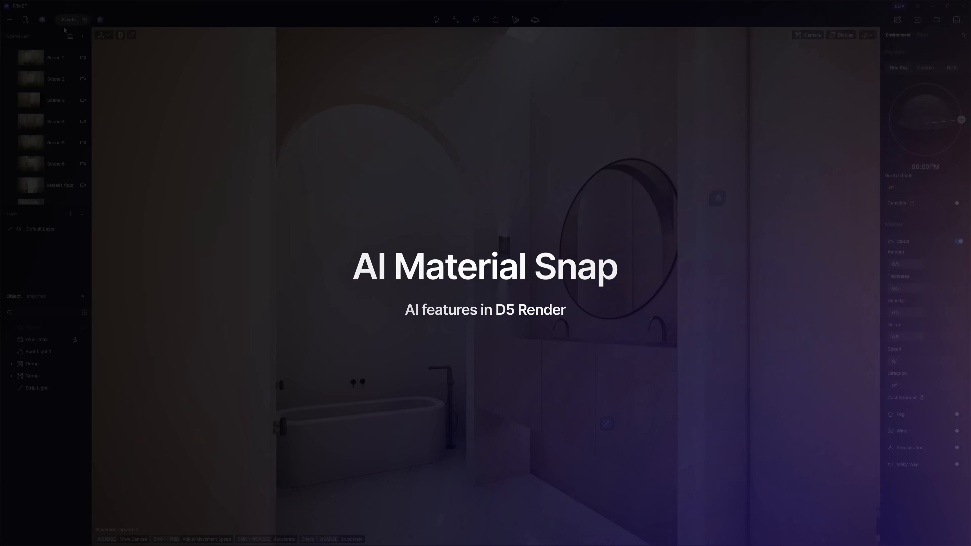
Load a bathroom reference photo into AI Material Snap, leaving displacement off
{"action": "left_click", "coordinate": [68, 20]}
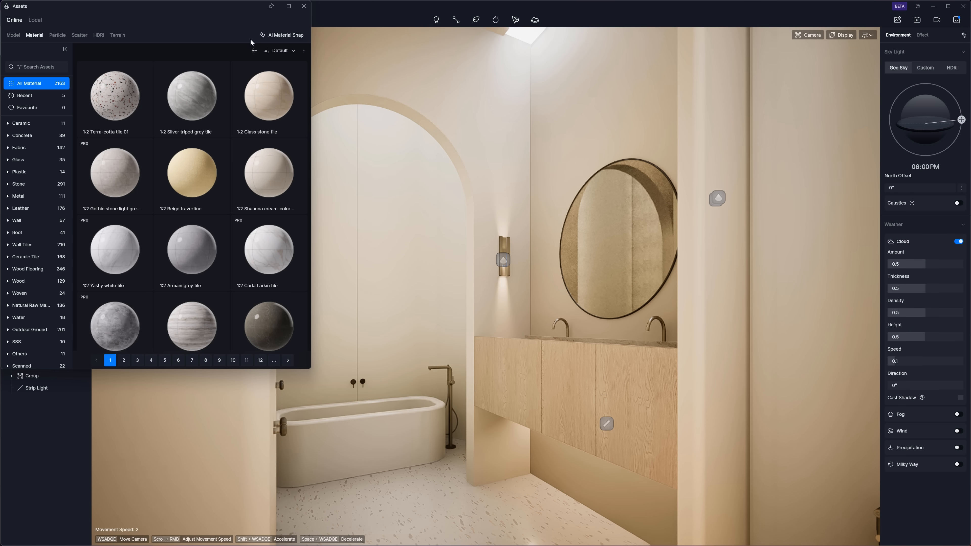
{"action": "left_click", "coordinate": [281, 35]}
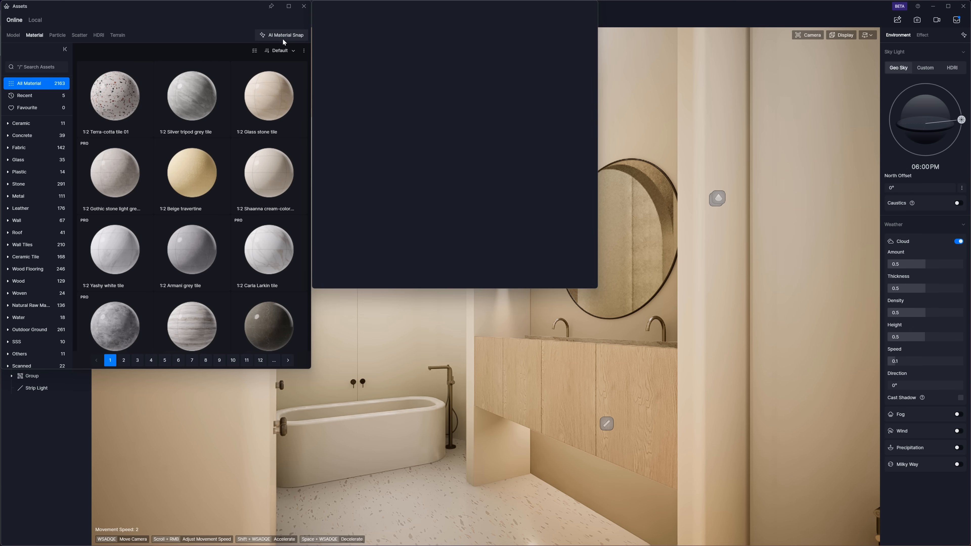
{"action": "left_click", "coordinate": [281, 35]}
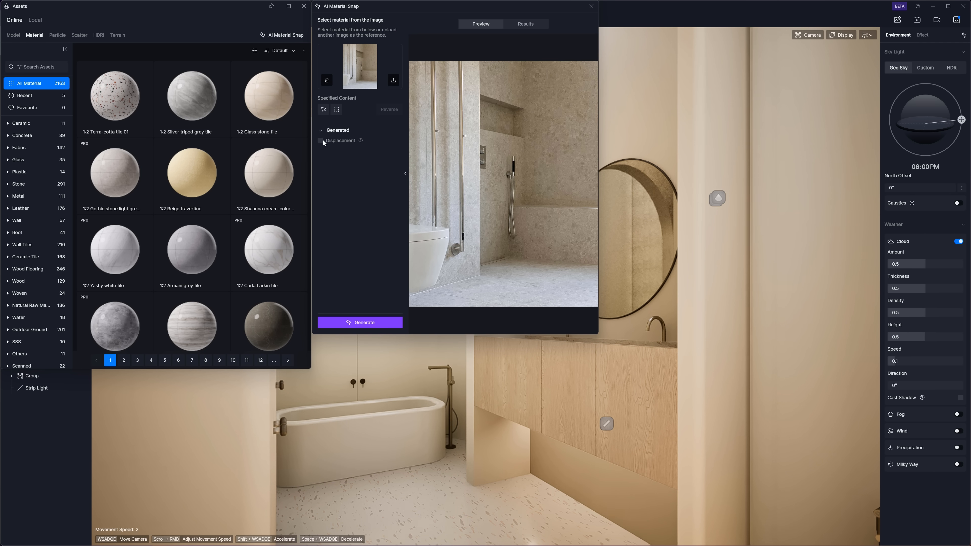
{"action": "left_click", "coordinate": [320, 141]}
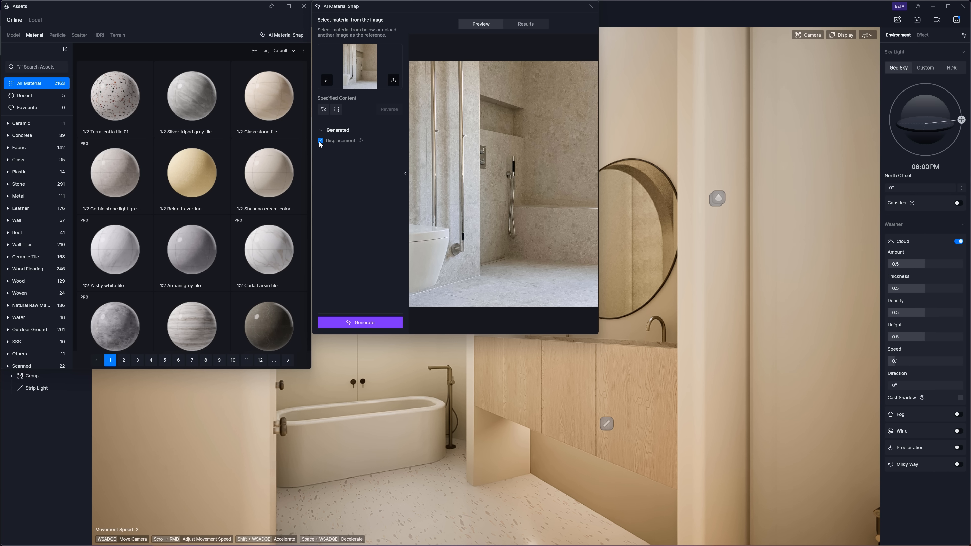
{"action": "left_click", "coordinate": [320, 142]}
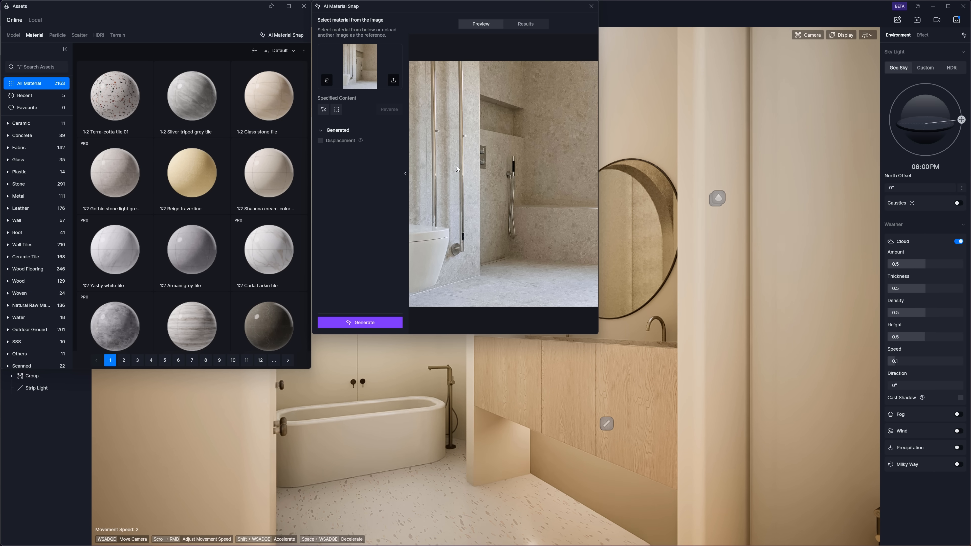
Mark the terrazzo walls and floor in the photo and generate a material from them
{"action": "left_click", "coordinate": [323, 110]}
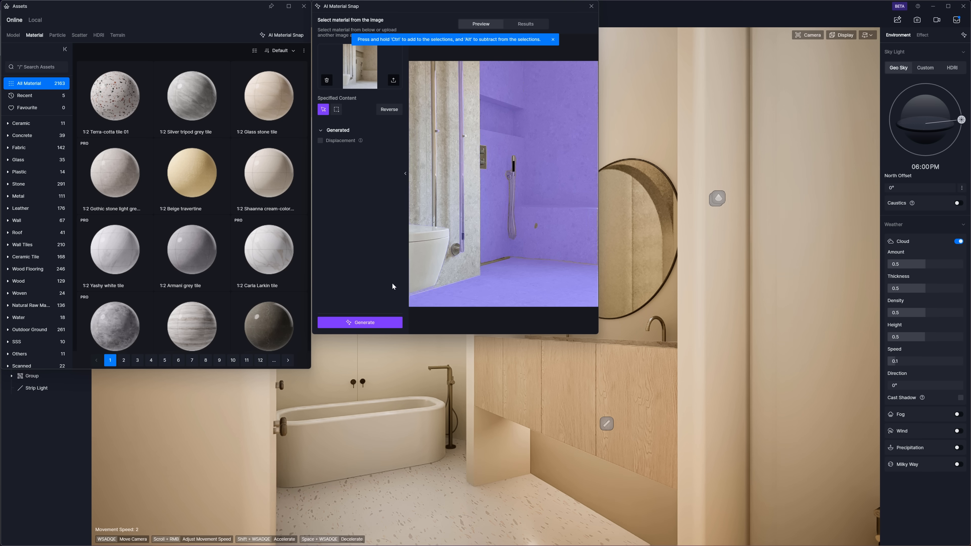
{"action": "left_click", "coordinate": [364, 322]}
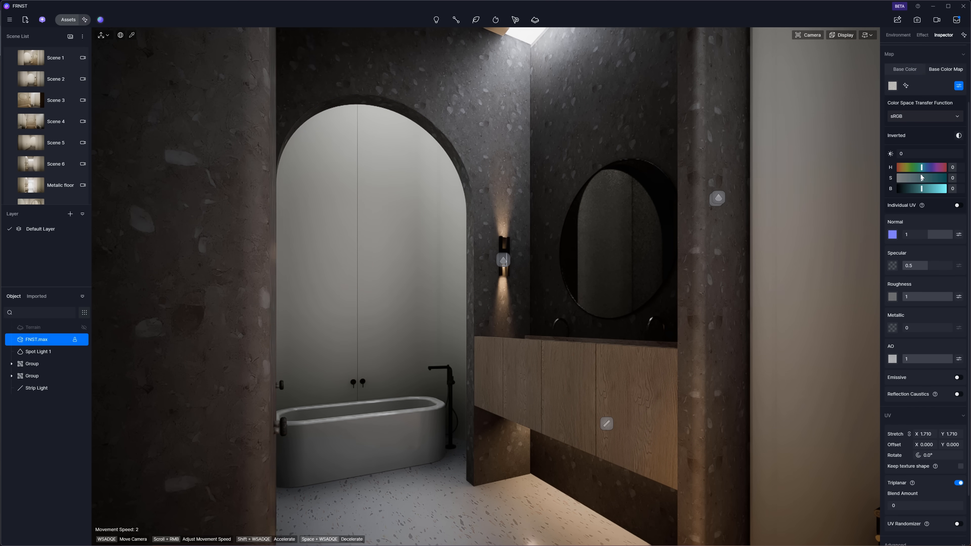
Raise the colour saturation of the snapped terrazzo wall material
{"action": "left_click_drag", "start_coordinate": [919, 188], "coordinate": [932, 188]}
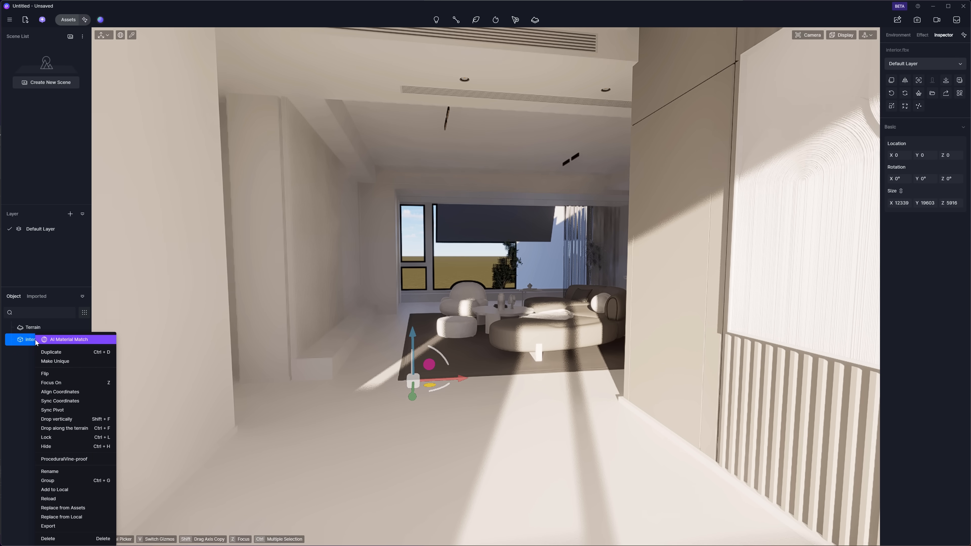
Run AI Material Match on interior.fbx to assign material templates to its surfaces
{"action": "left_click", "coordinate": [37, 340]}
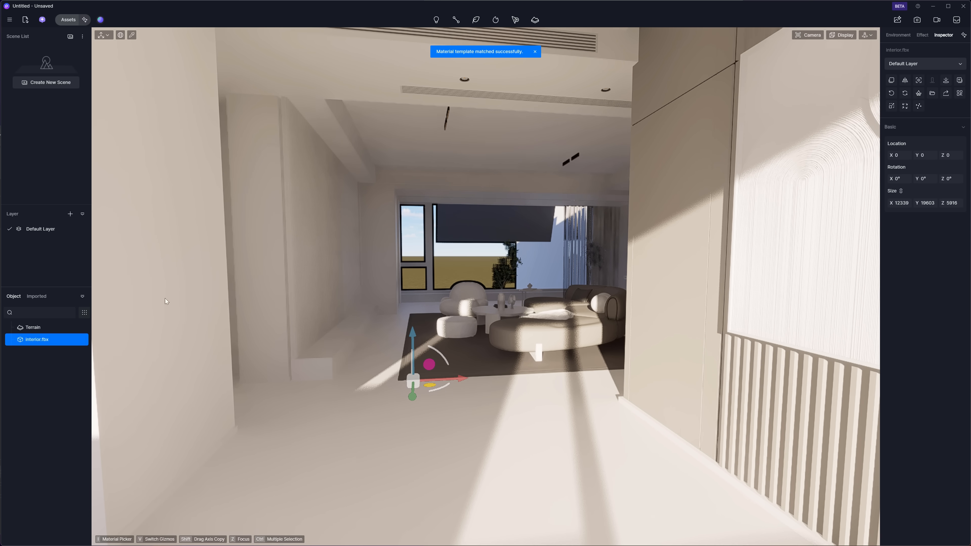
{"action": "left_click", "coordinate": [898, 35]}
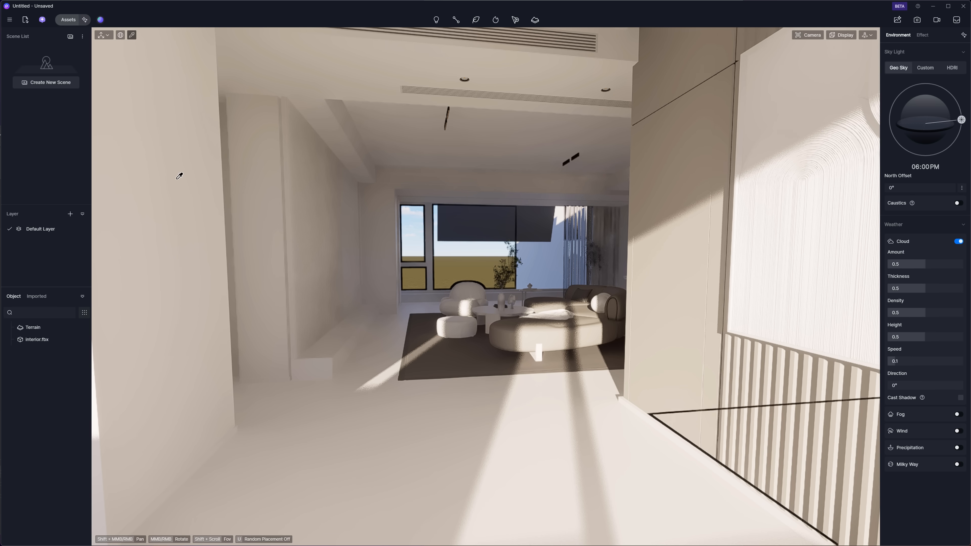
{"action": "left_click", "coordinate": [36, 339]}
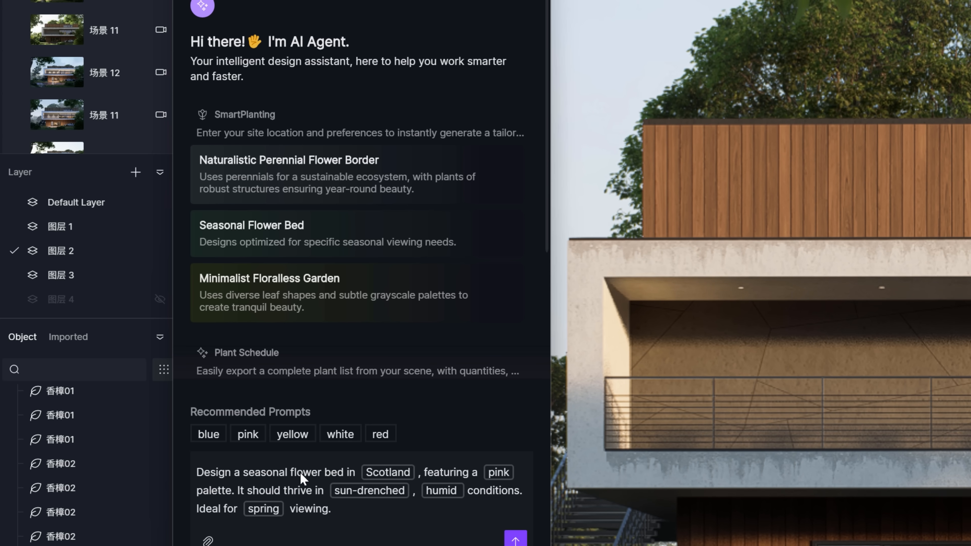
{"action": "mouse_move", "coordinate": [271, 506]}
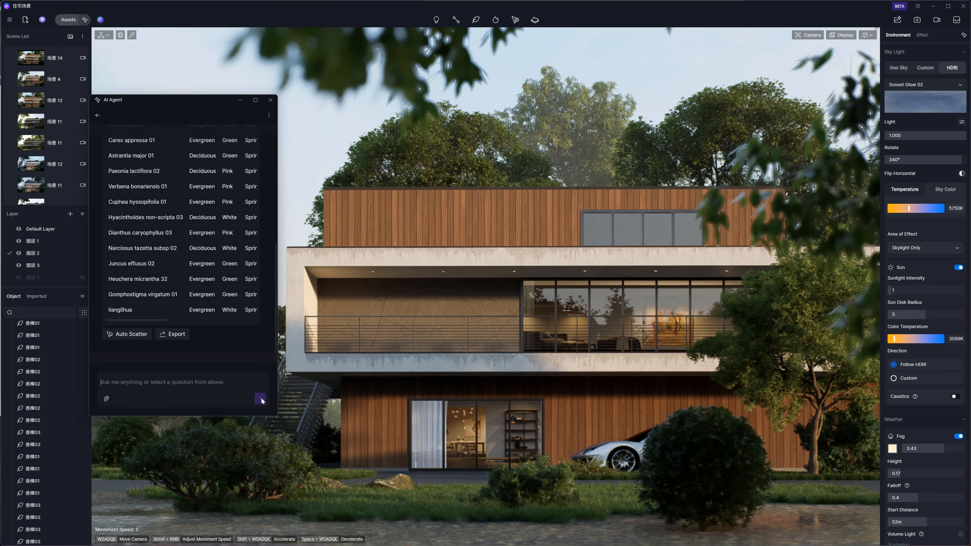
{"action": "mouse_move", "coordinate": [129, 337]}
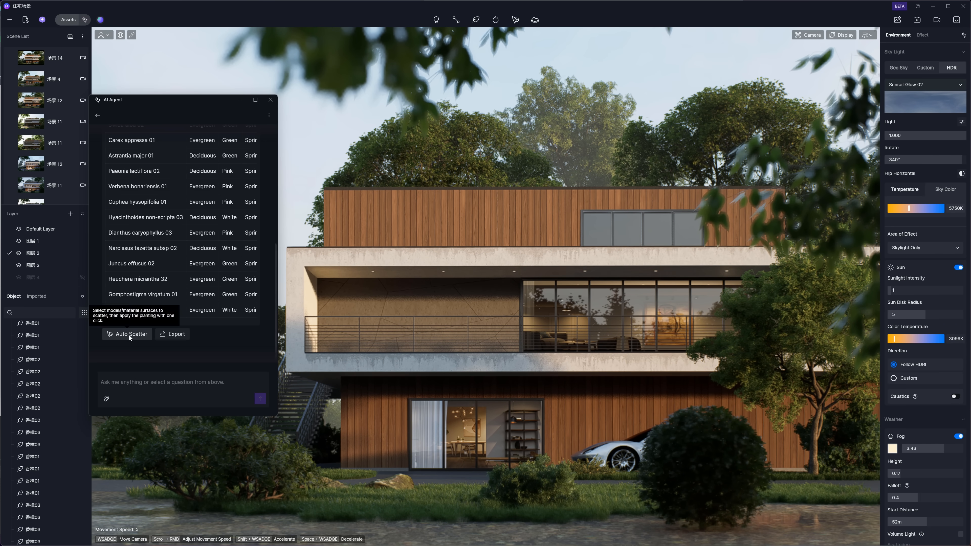
Auto-scatter the generated plant list across the site and review Sub Area4 in the Scatter Inspector
{"action": "left_click", "coordinate": [130, 335]}
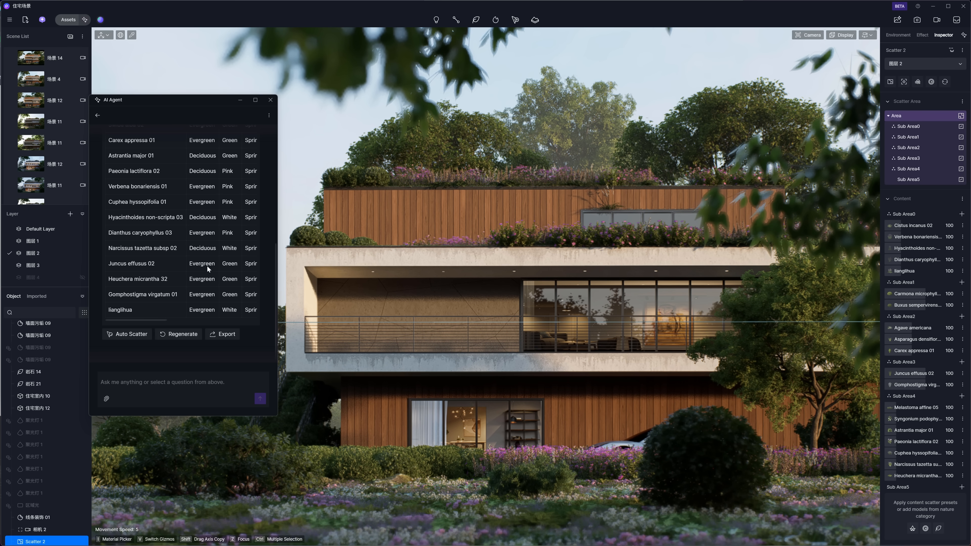
{"action": "left_click", "coordinate": [270, 100]}
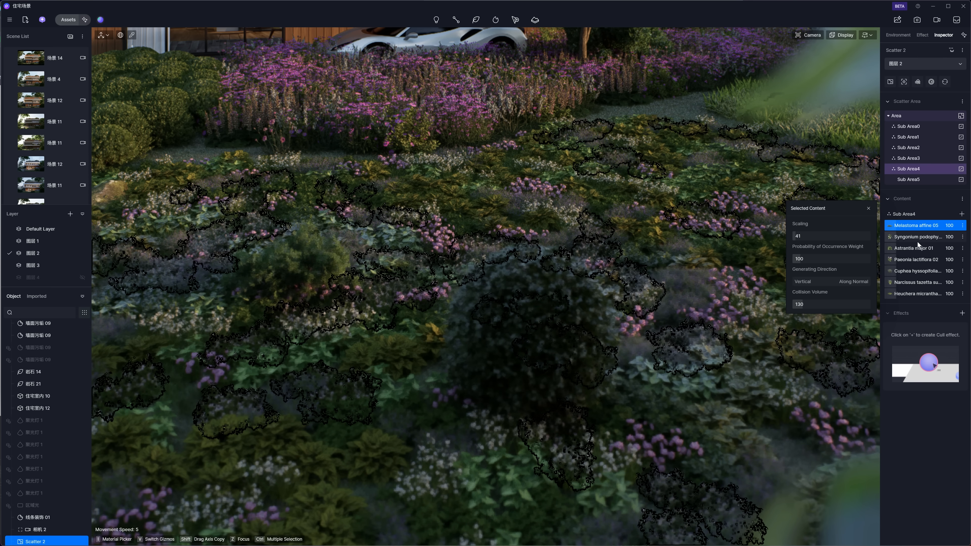
{"action": "mouse_move", "coordinate": [932, 224]}
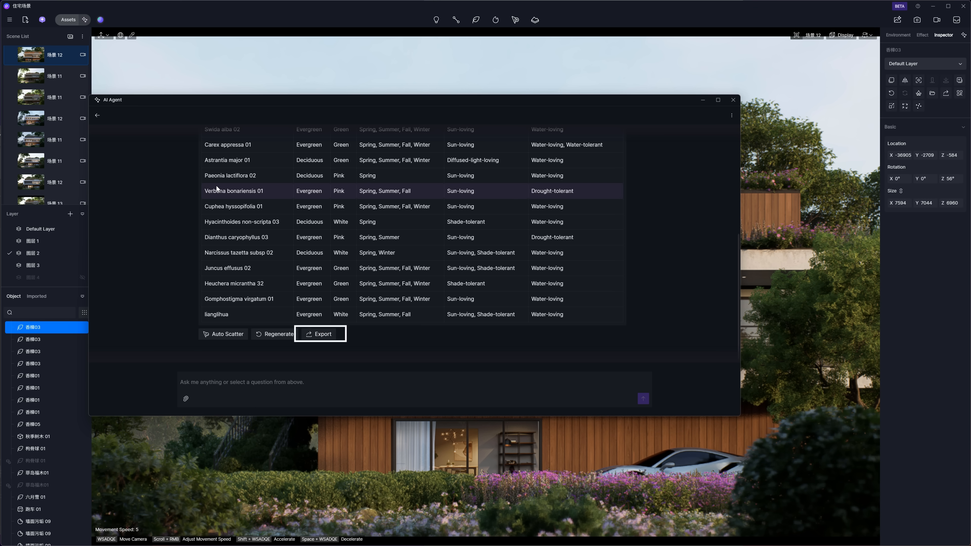
Export the plant schedule from the maximised AI Agent plant table
{"action": "left_click", "coordinate": [320, 334]}
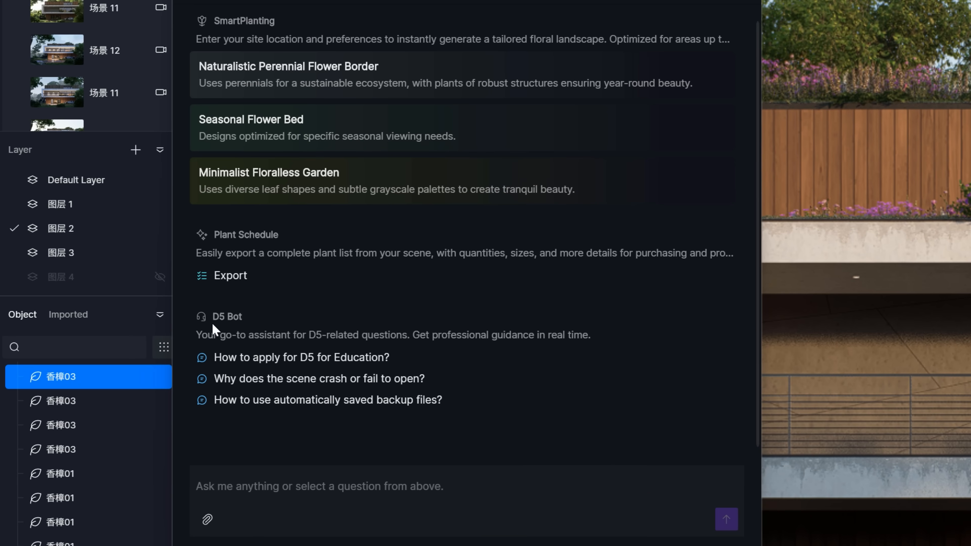
Ask D5 Bot about using auto-saved backup files, then start a follow-up 'How to create t'
{"action": "left_click", "coordinate": [328, 400]}
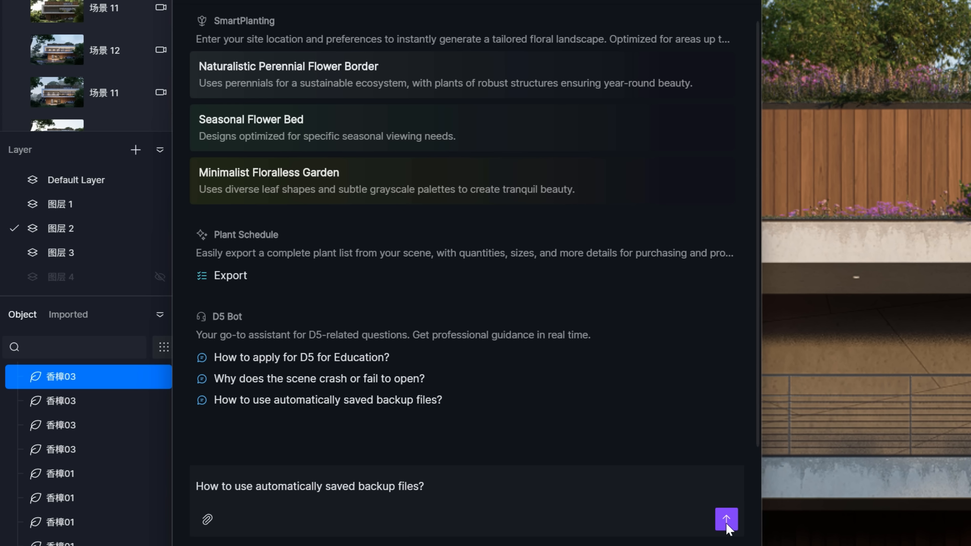
{"action": "left_click", "coordinate": [726, 519]}
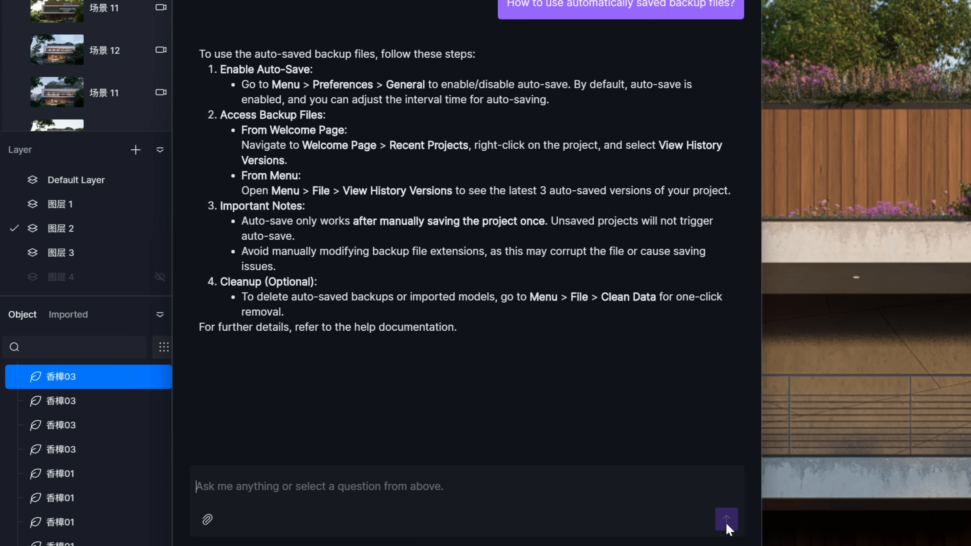
{"action": "type", "text": "How to create t"}
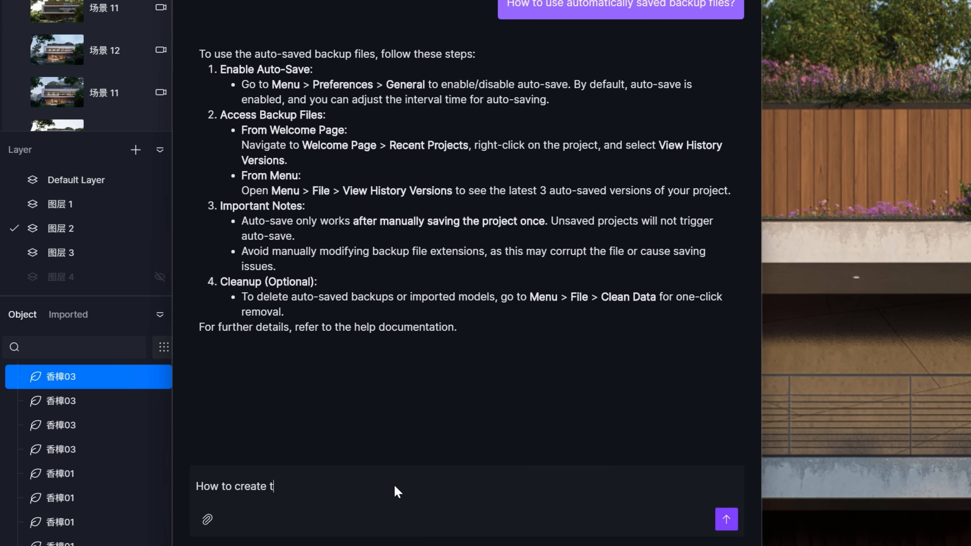
{"action": "left_click", "coordinate": [726, 519]}
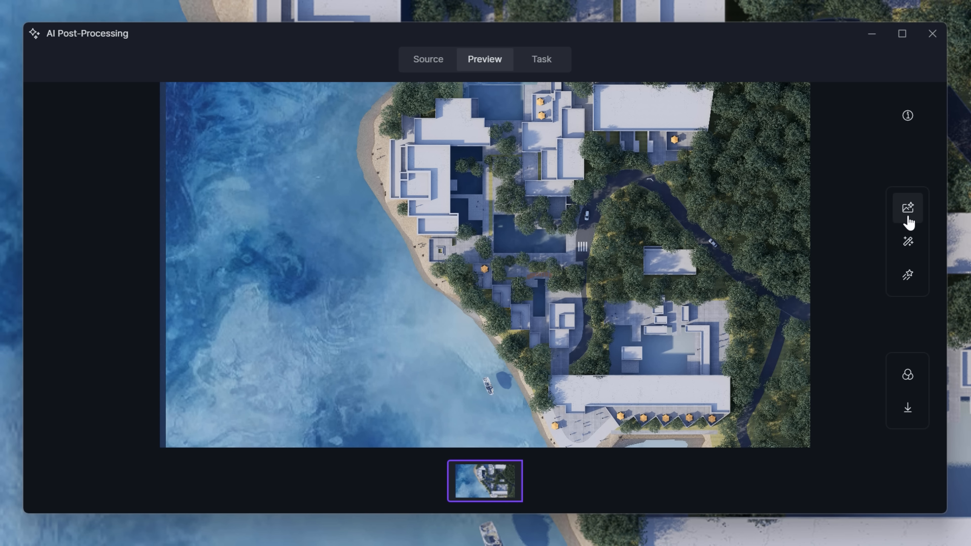
Run AI enhancement on the aerial beach-resort render to produce result versions
{"action": "left_click", "coordinate": [907, 207]}
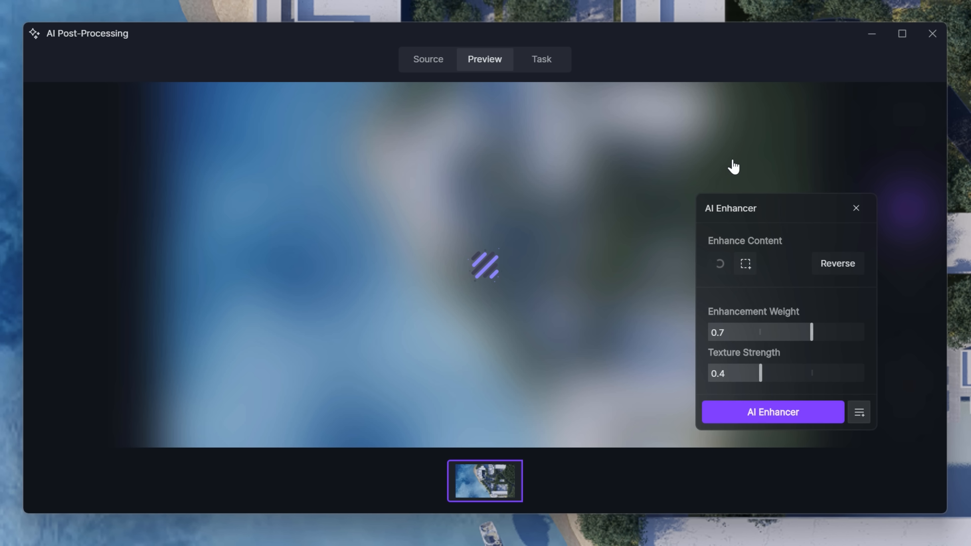
{"action": "left_click", "coordinate": [719, 263]}
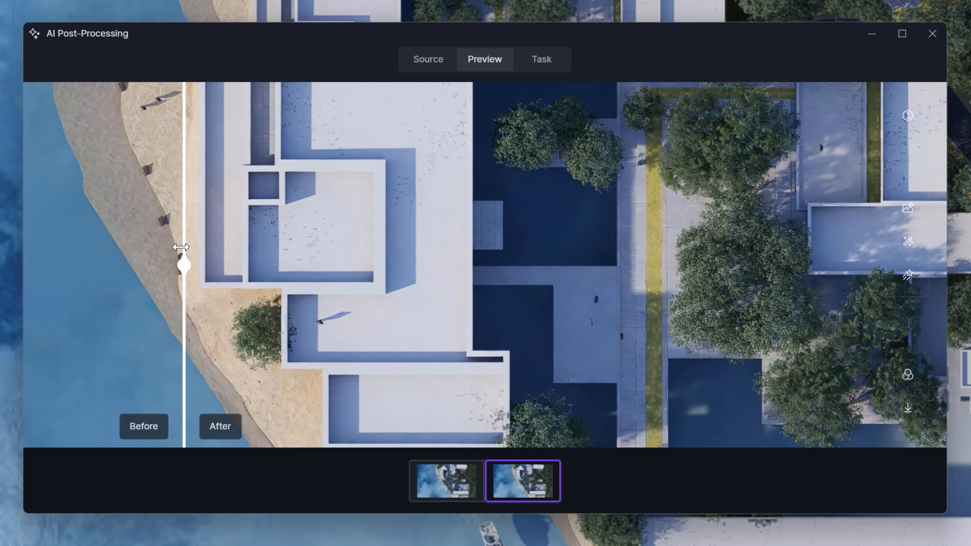
Compare the enhanced render with the original across the road and beach using the Before/After divider
{"action": "left_click_drag", "start_coordinate": [185, 265], "coordinate": [218, 265]}
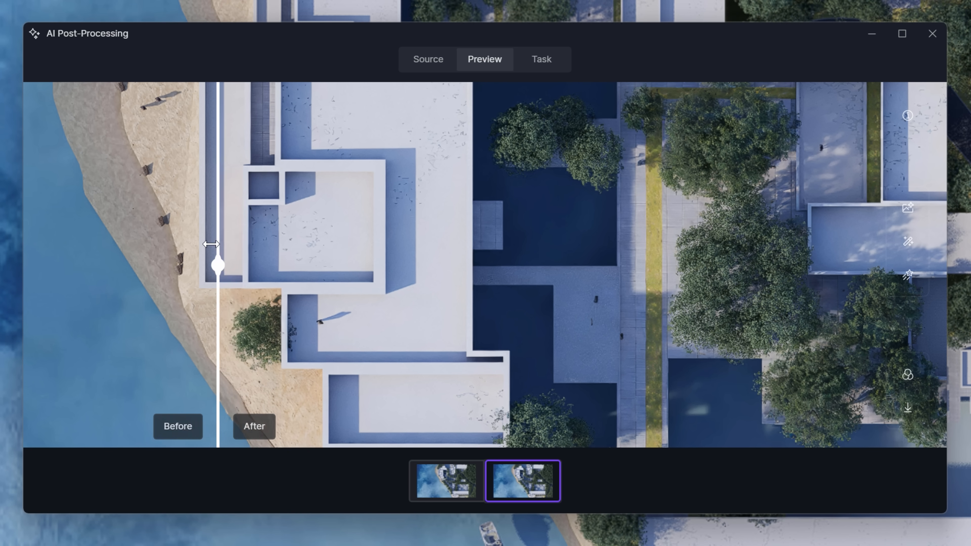
{"action": "left_click_drag", "start_coordinate": [217, 265], "coordinate": [630, 264]}
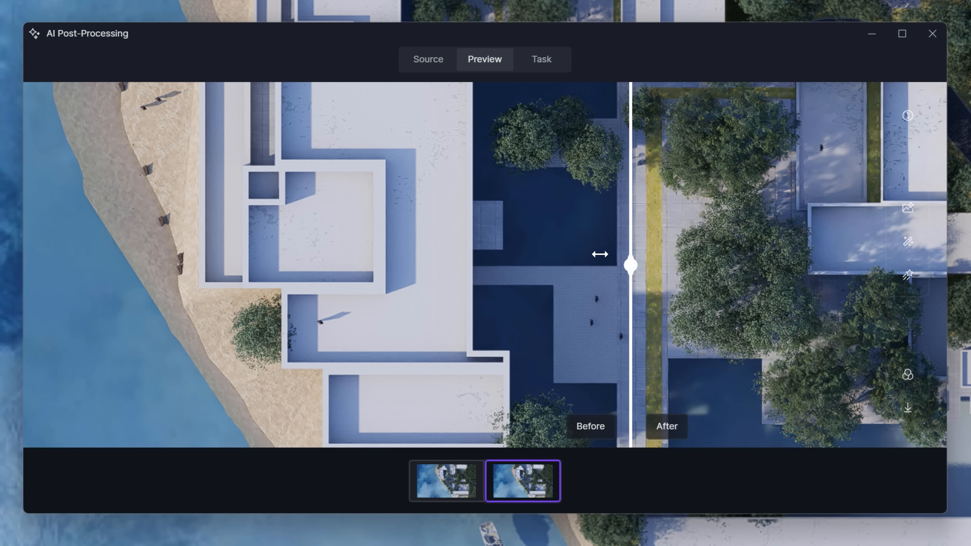
{"action": "left_click_drag", "start_coordinate": [631, 264], "coordinate": [577, 264]}
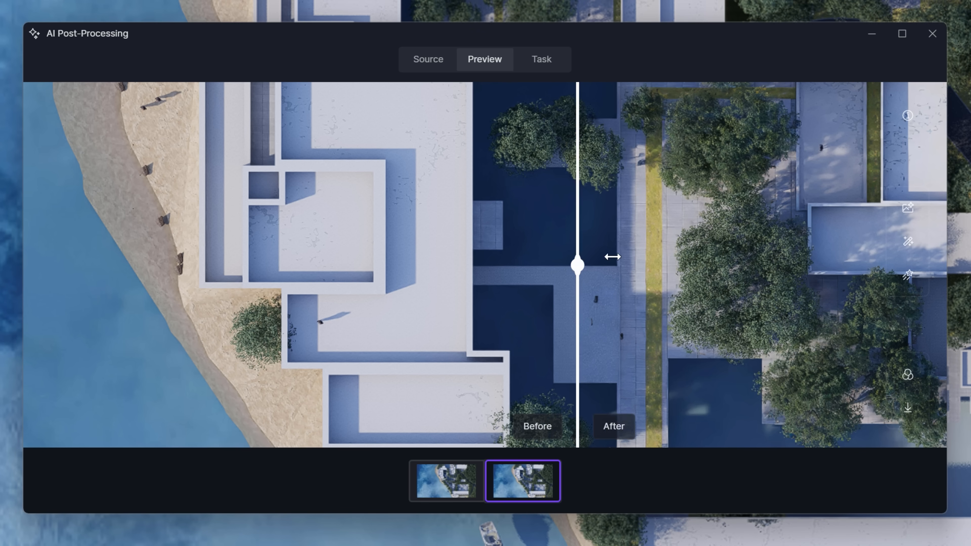
{"action": "left_click_drag", "start_coordinate": [576, 265], "coordinate": [626, 265]}
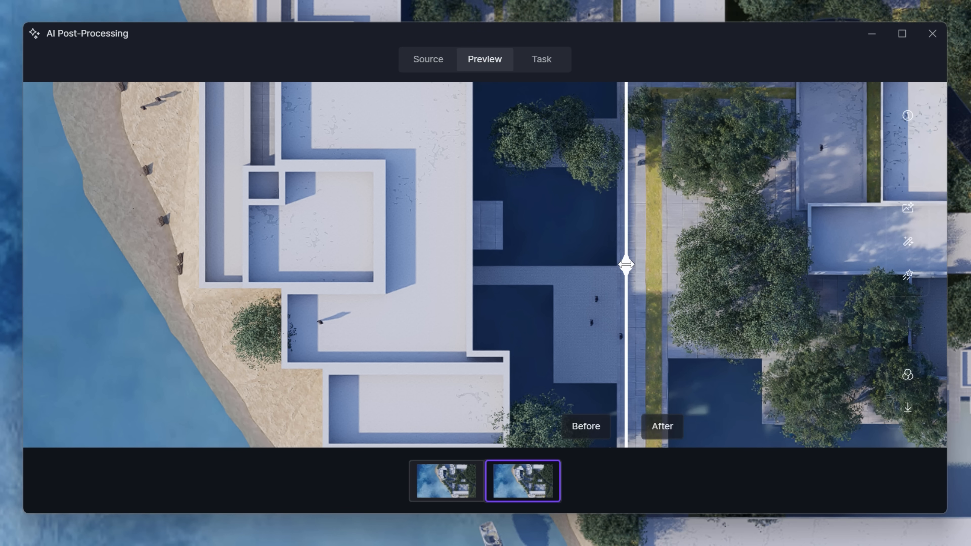
{"action": "left_click_drag", "start_coordinate": [626, 264], "coordinate": [923, 263]}
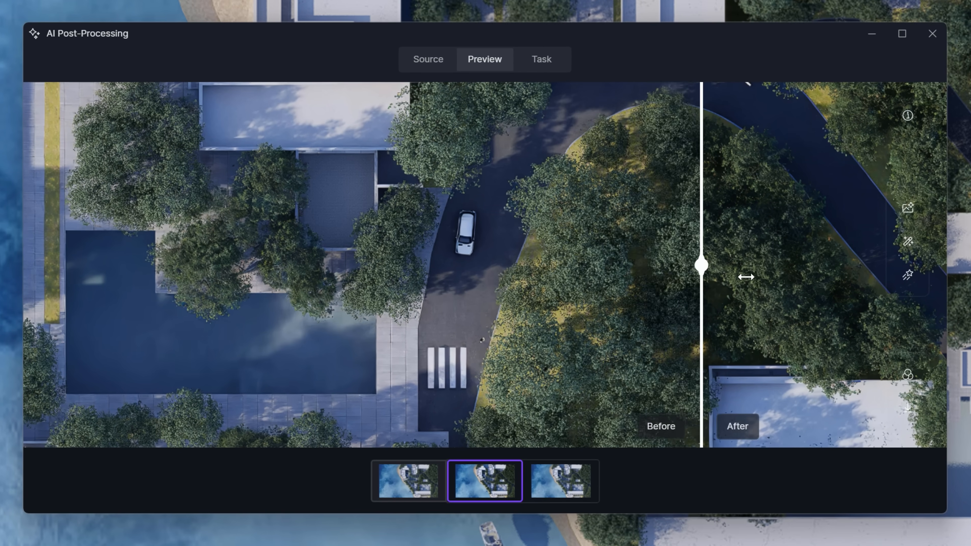
{"action": "left_click_drag", "start_coordinate": [700, 265], "coordinate": [358, 259]}
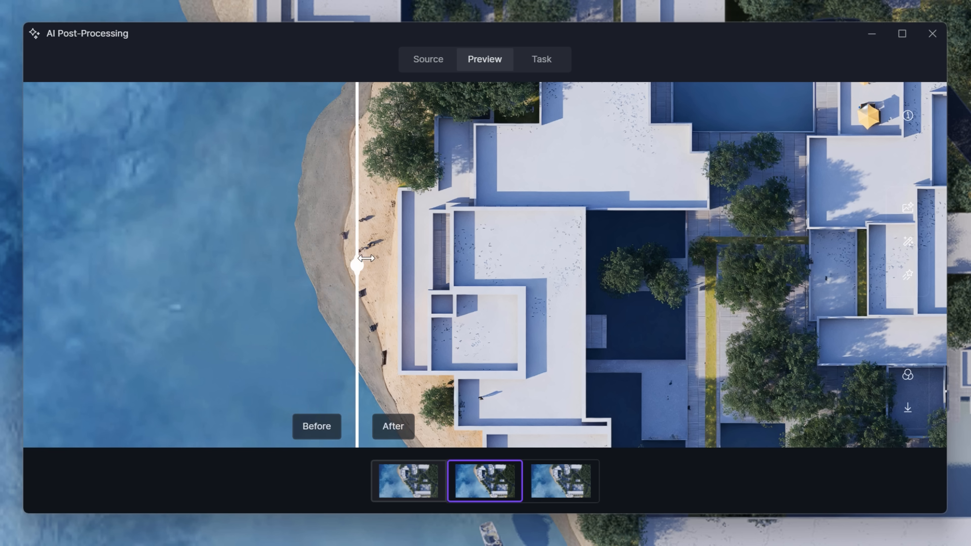
{"action": "left_click_drag", "start_coordinate": [365, 258], "coordinate": [403, 267]}
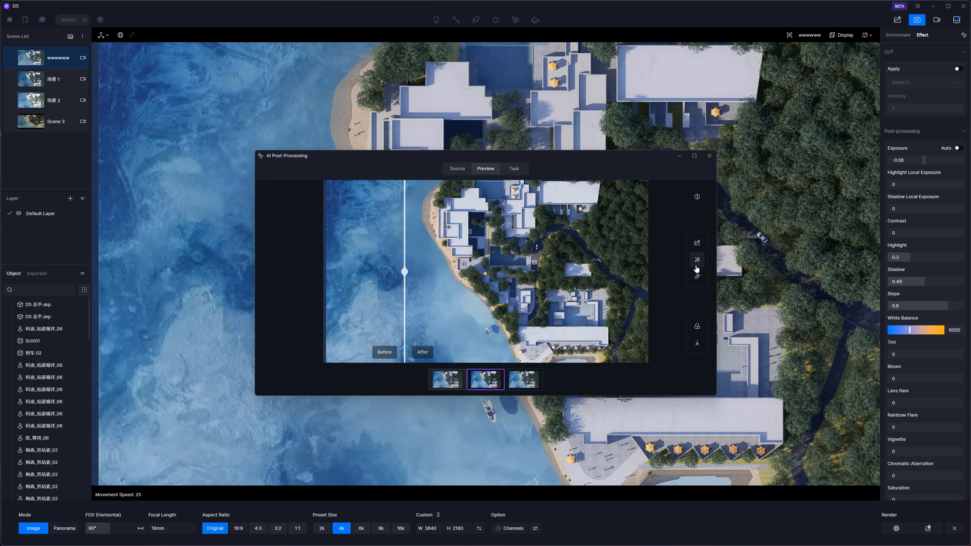
{"action": "mouse_move", "coordinate": [697, 259]}
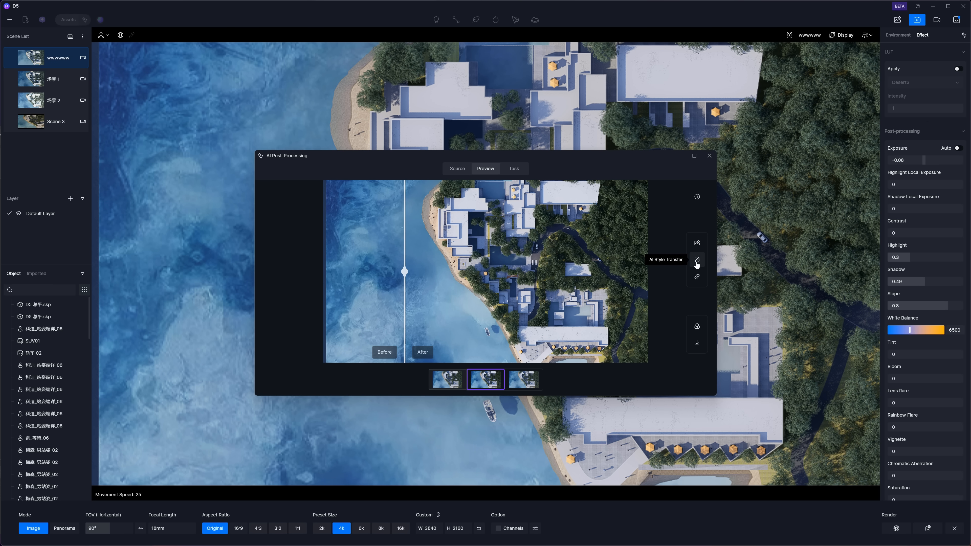
Apply a Realistic AI Style Transfer preset, creating a fourth warm golden version of the render
{"action": "left_click", "coordinate": [696, 260]}
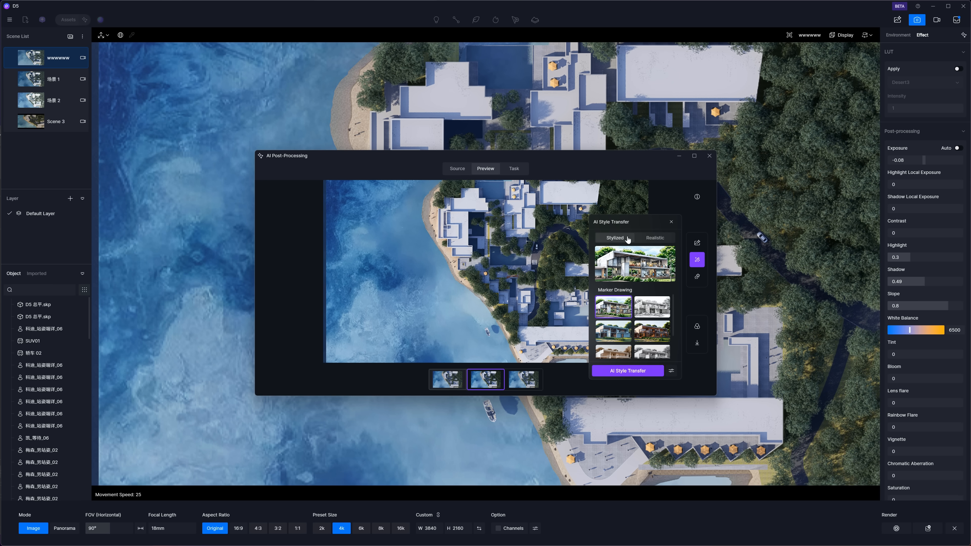
{"action": "left_click", "coordinate": [654, 238]}
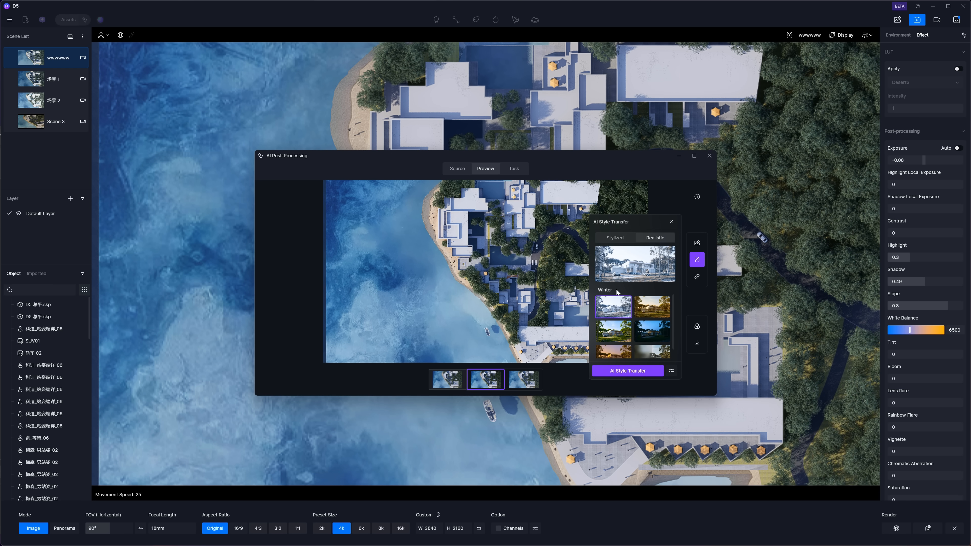
{"action": "left_click", "coordinate": [652, 307]}
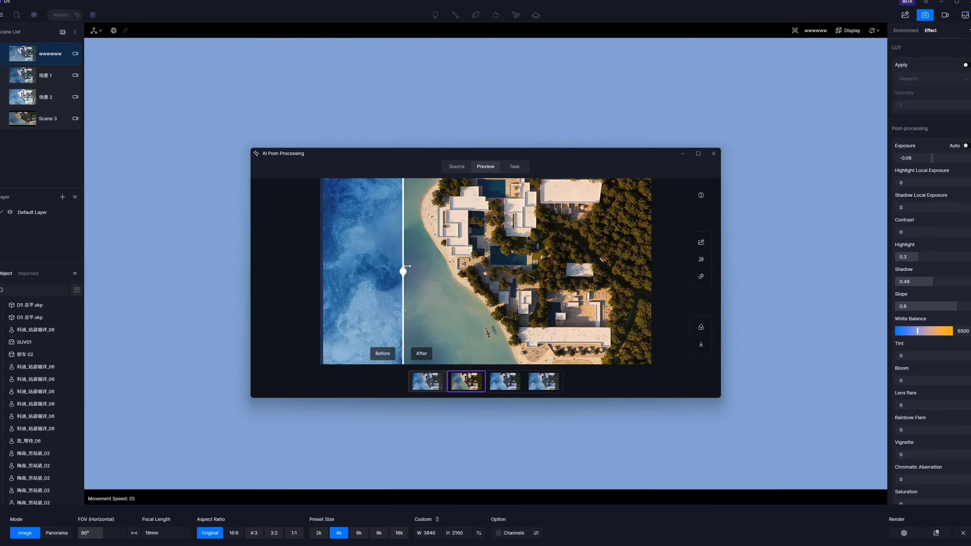
{"action": "left_click", "coordinate": [699, 152]}
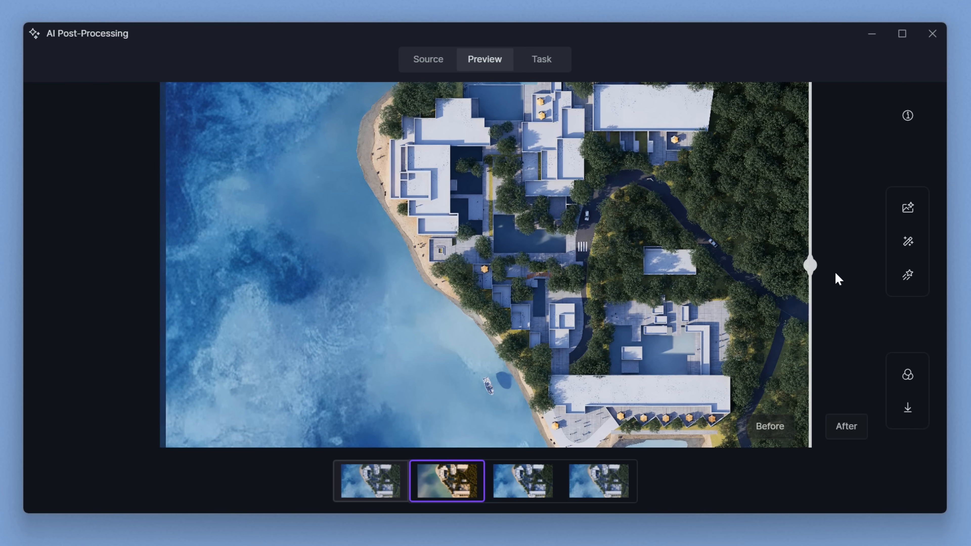
Compare the style-transferred render against the original with the Before/After divider
{"action": "left_click_drag", "start_coordinate": [811, 265], "coordinate": [160, 265]}
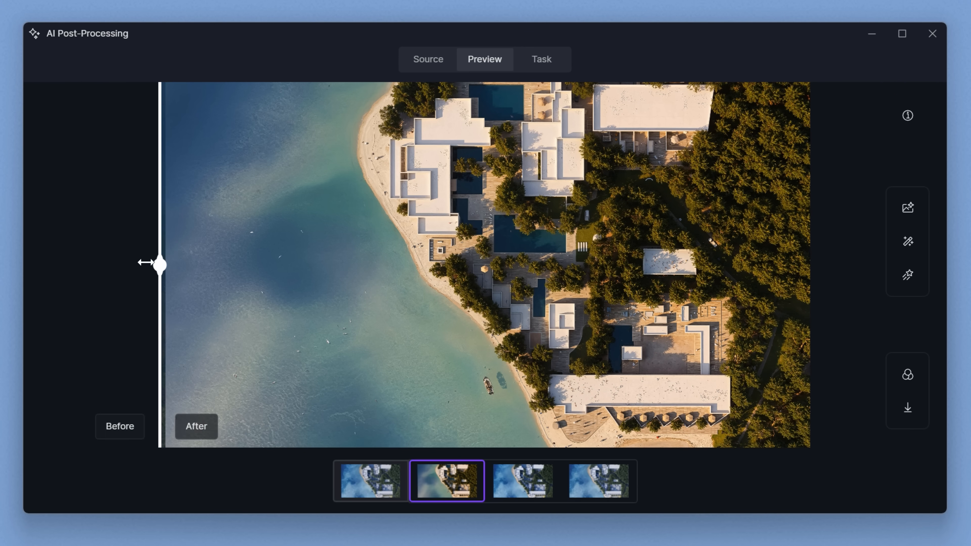
{"action": "left_click_drag", "start_coordinate": [161, 263], "coordinate": [492, 263]}
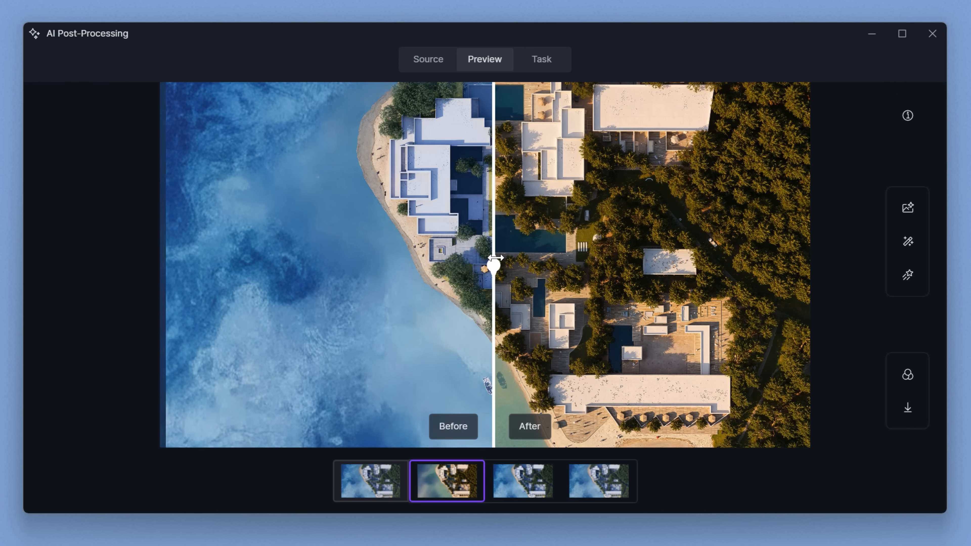
{"action": "left_click_drag", "start_coordinate": [492, 260], "coordinate": [550, 265]}
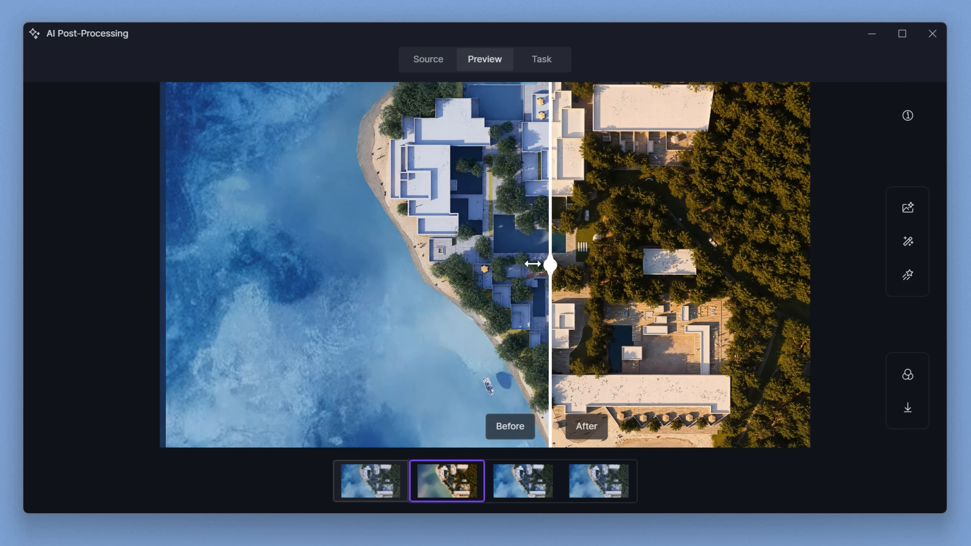
{"action": "left_click_drag", "start_coordinate": [551, 265], "coordinate": [160, 267]}
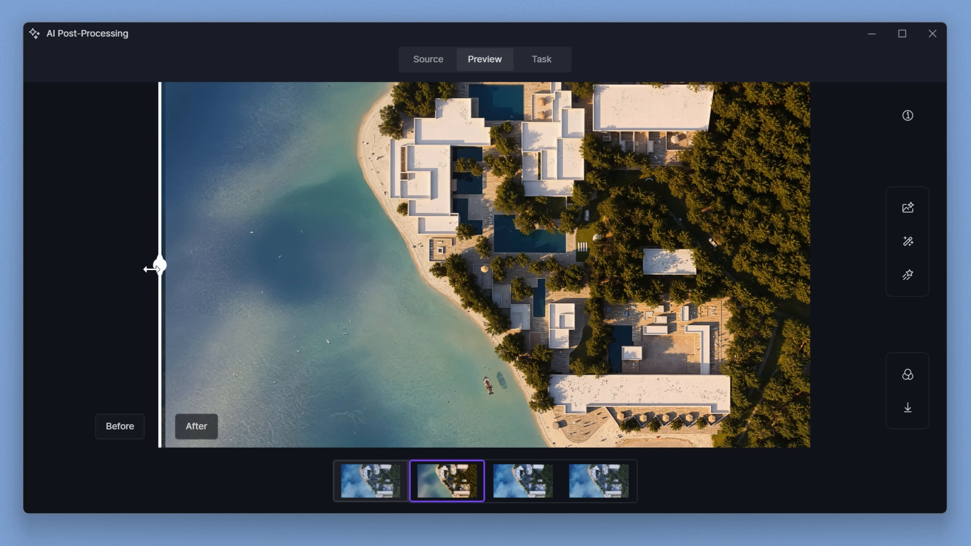
{"action": "left_click", "coordinate": [697, 277]}
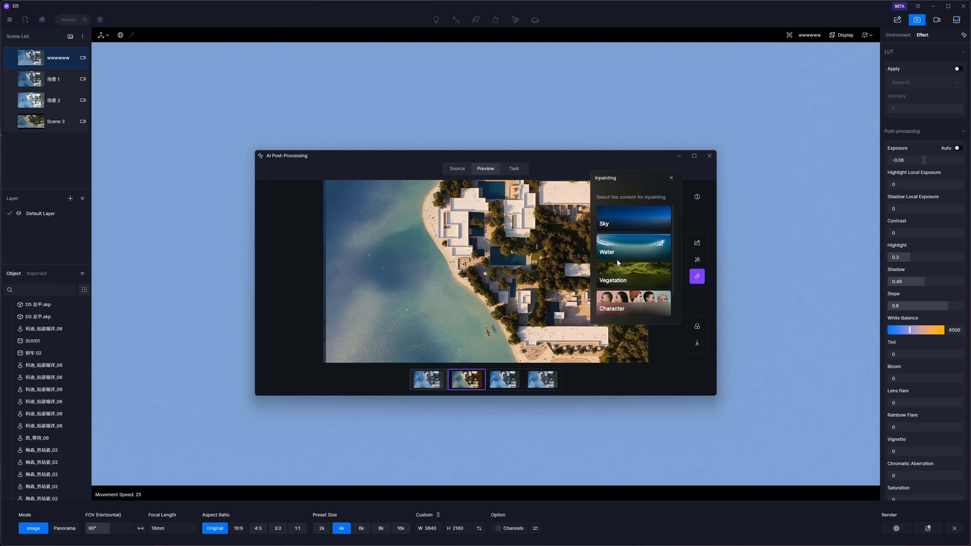
Inpaint the smart-selected sea as Ocean(calm) water and compare the turquoise result with the original
{"action": "left_click", "coordinate": [633, 251]}
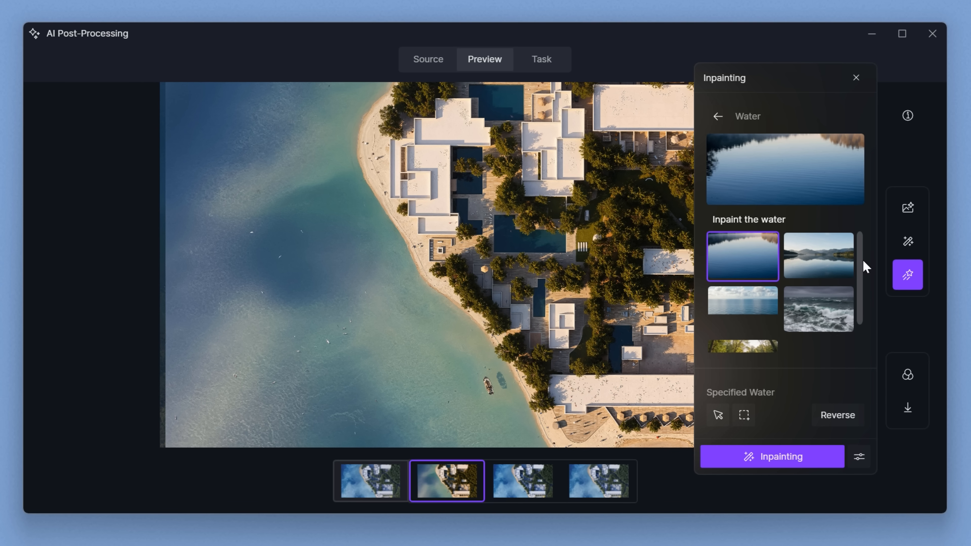
{"action": "left_click", "coordinate": [742, 304]}
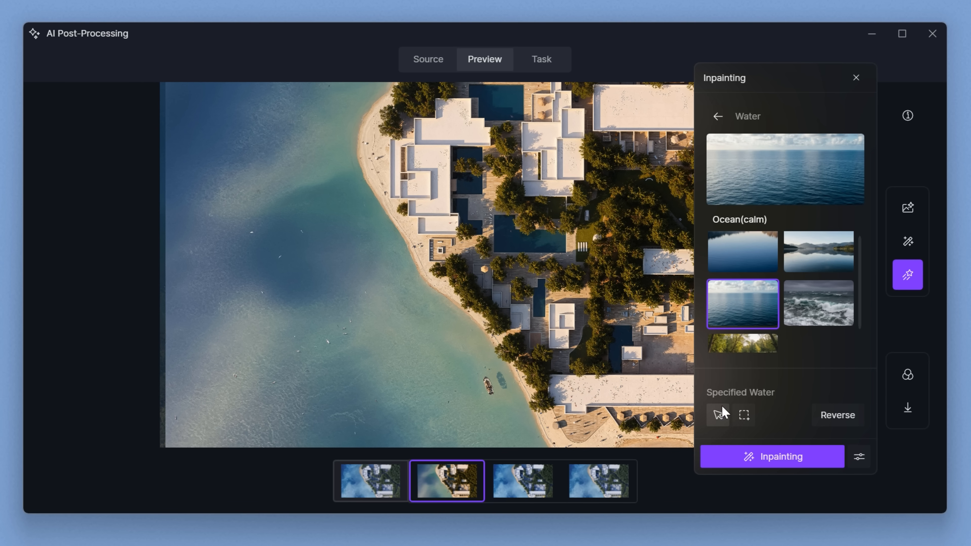
{"action": "left_click", "coordinate": [718, 415]}
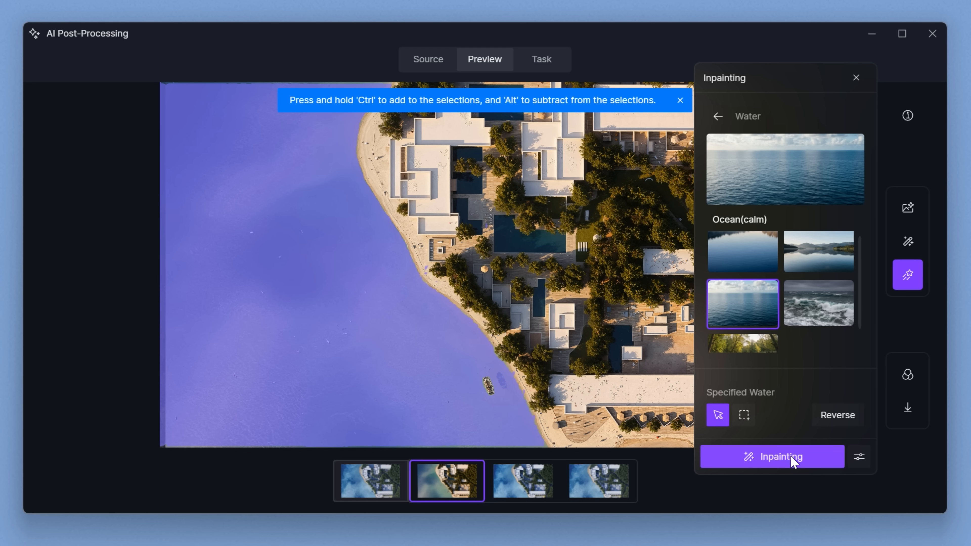
{"action": "left_click", "coordinate": [779, 456]}
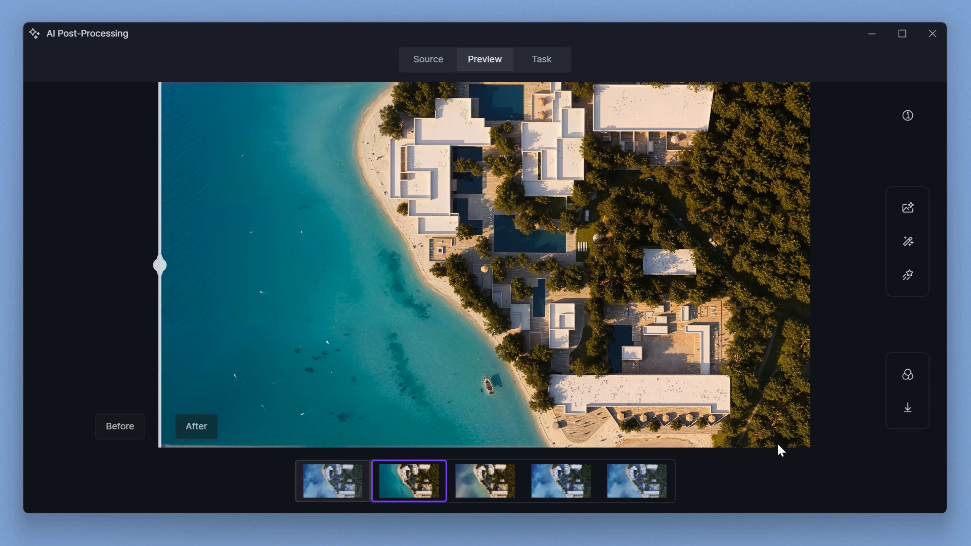
{"action": "left_click_drag", "start_coordinate": [160, 265], "coordinate": [599, 270]}
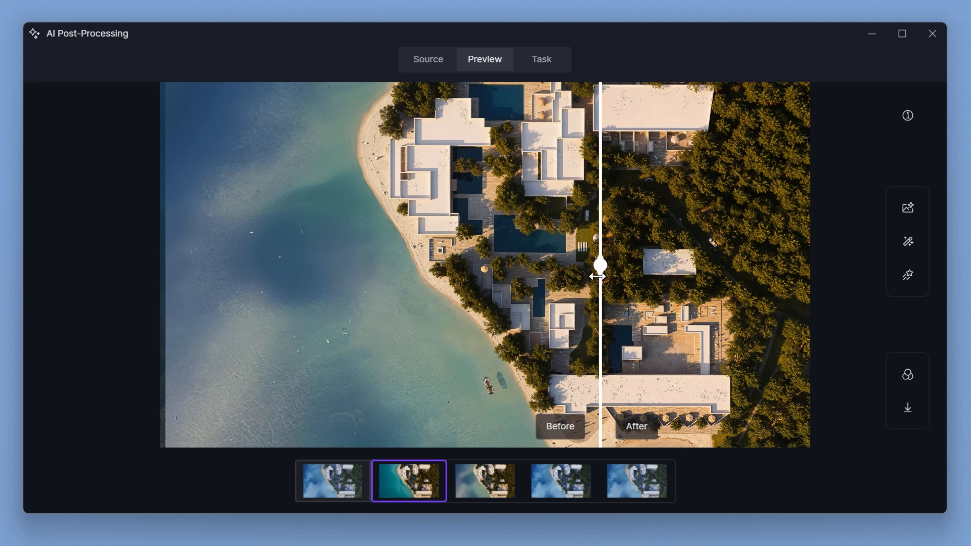
{"action": "left_click_drag", "start_coordinate": [599, 270], "coordinate": [469, 270]}
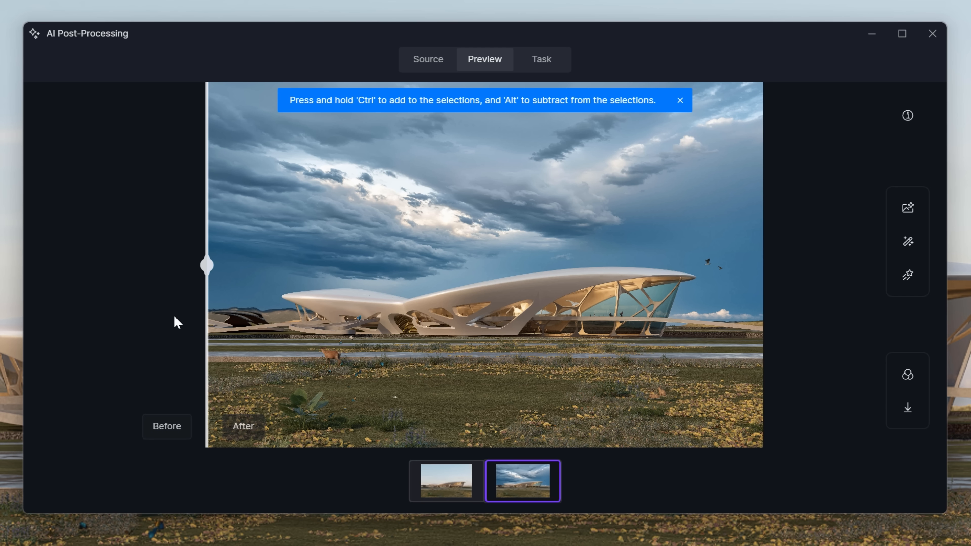
{"action": "mouse_move", "coordinate": [548, 296]}
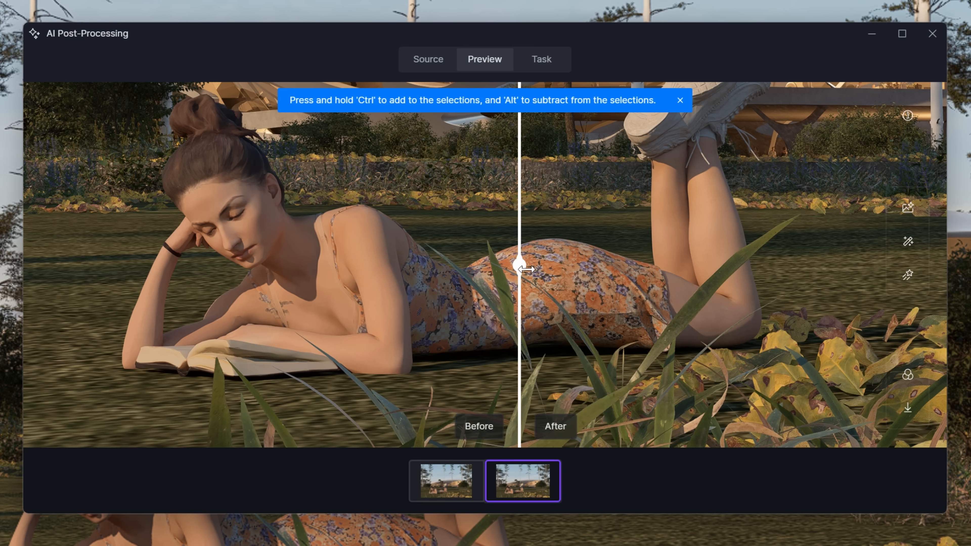
Compare the enhanced reading-woman render, then the flower-bed version, against the original
{"action": "left_click_drag", "start_coordinate": [524, 268], "coordinate": [166, 267]}
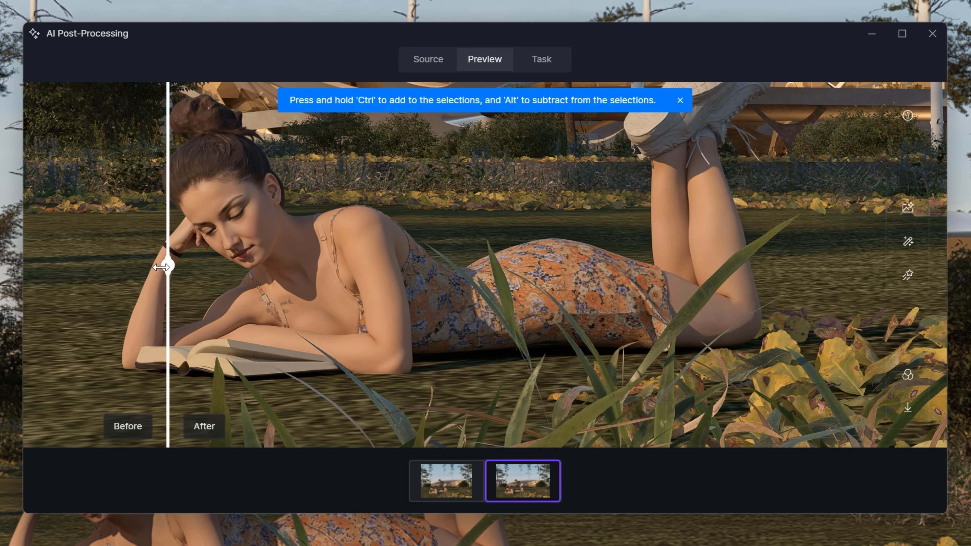
{"action": "left_click_drag", "start_coordinate": [167, 266], "coordinate": [303, 266]}
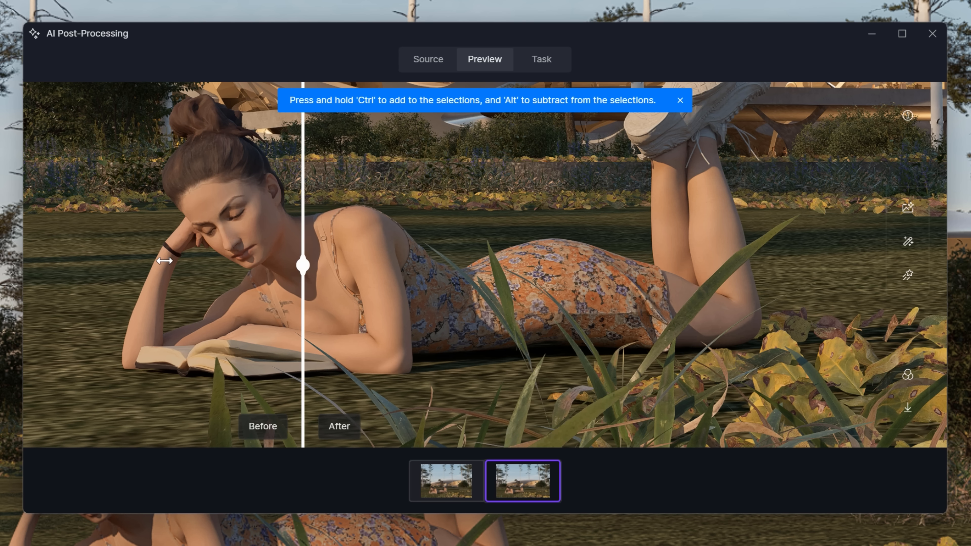
{"action": "left_click_drag", "start_coordinate": [303, 265], "coordinate": [124, 265]}
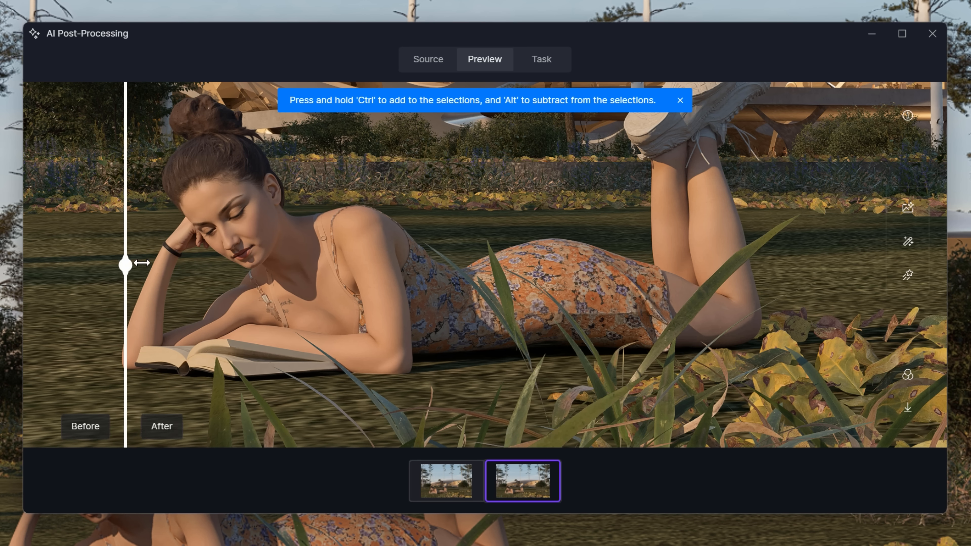
{"action": "left_click", "coordinate": [446, 481]}
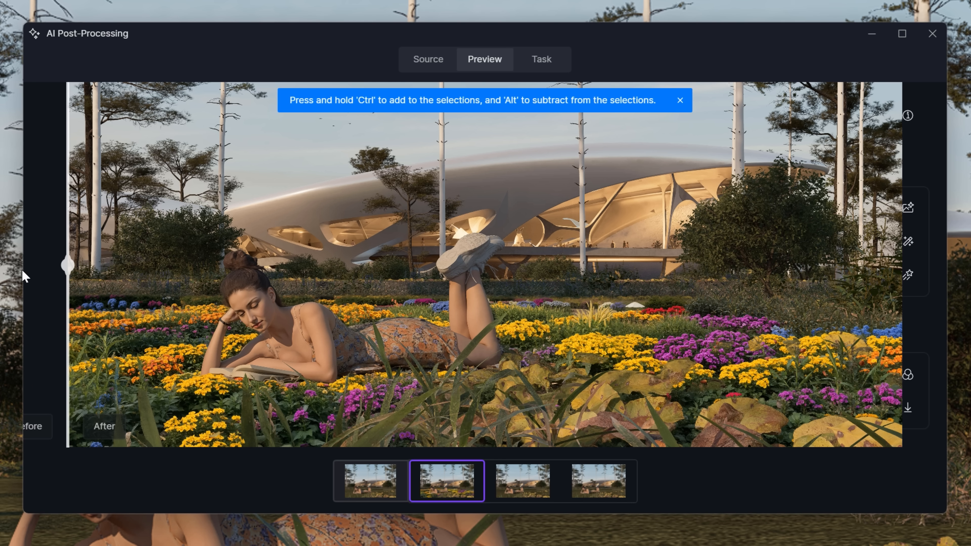
{"action": "left_click_drag", "start_coordinate": [69, 265], "coordinate": [205, 265]}
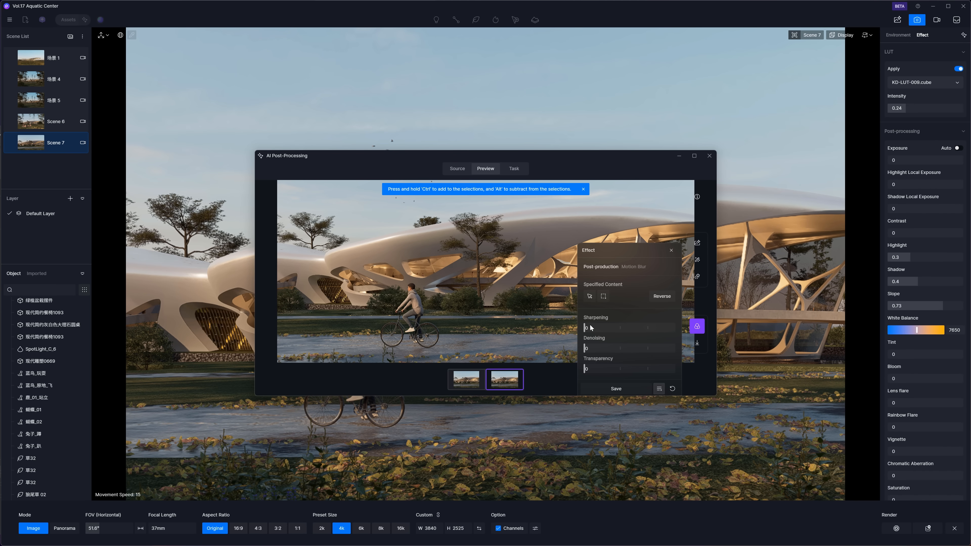
Raise the motion-blur Denoising strength to 0.36 for the cyclist scene
{"action": "left_click_drag", "start_coordinate": [585, 348], "coordinate": [616, 348]}
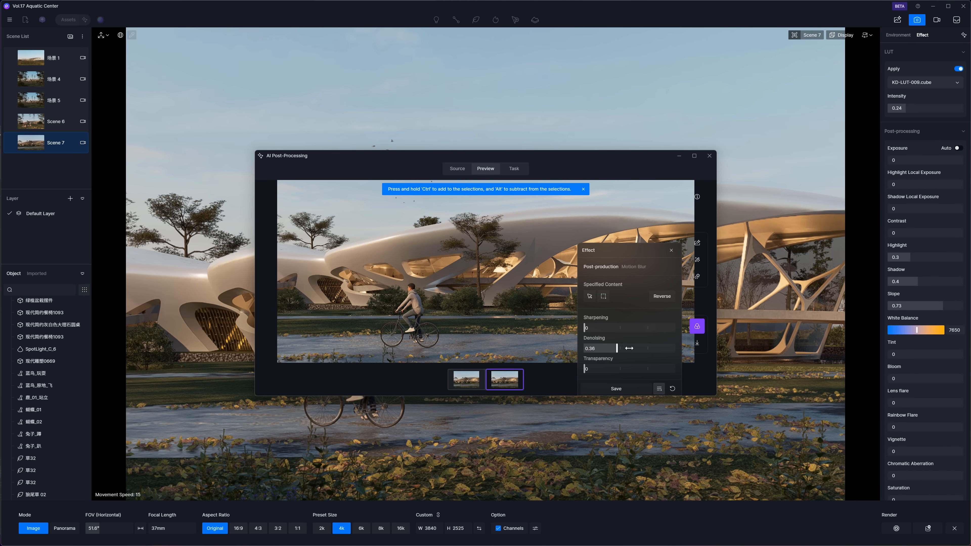